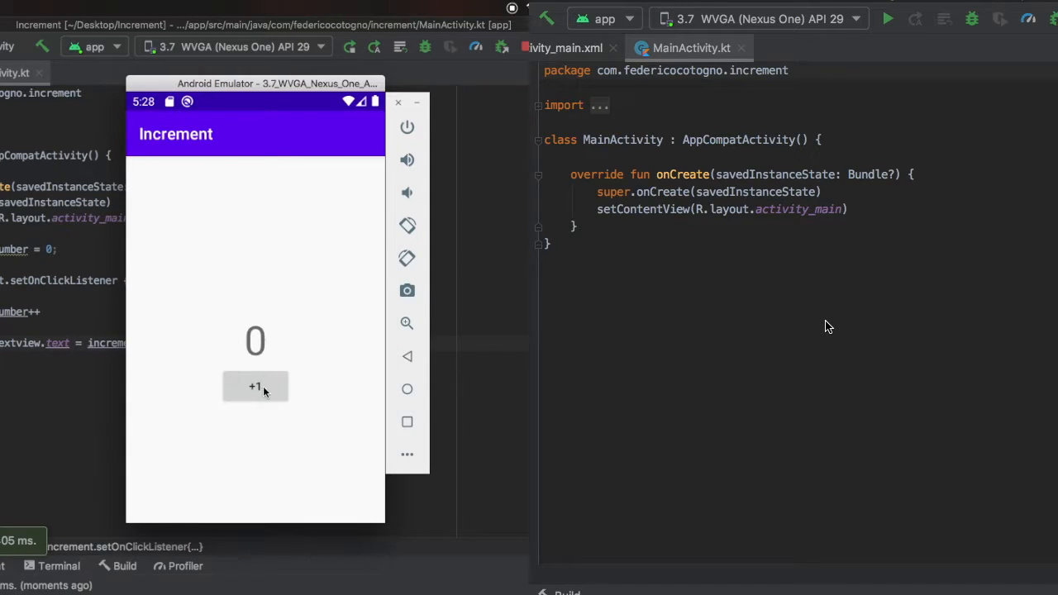
Step: Tap the emulator's +1 button repeatedly to raise the counter to 2
click(255, 387)
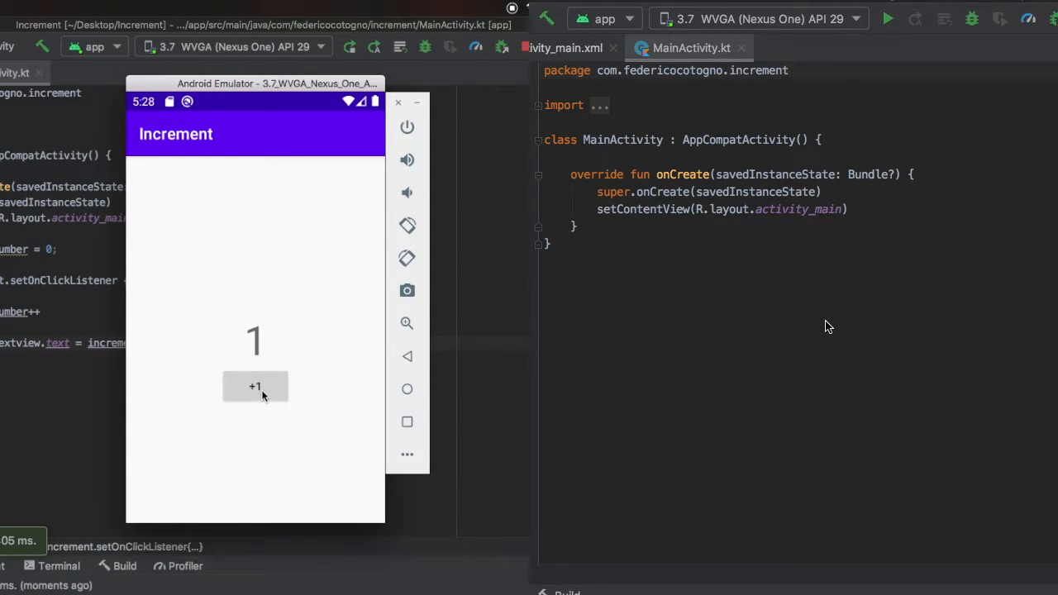
mouse_move(69, 329)
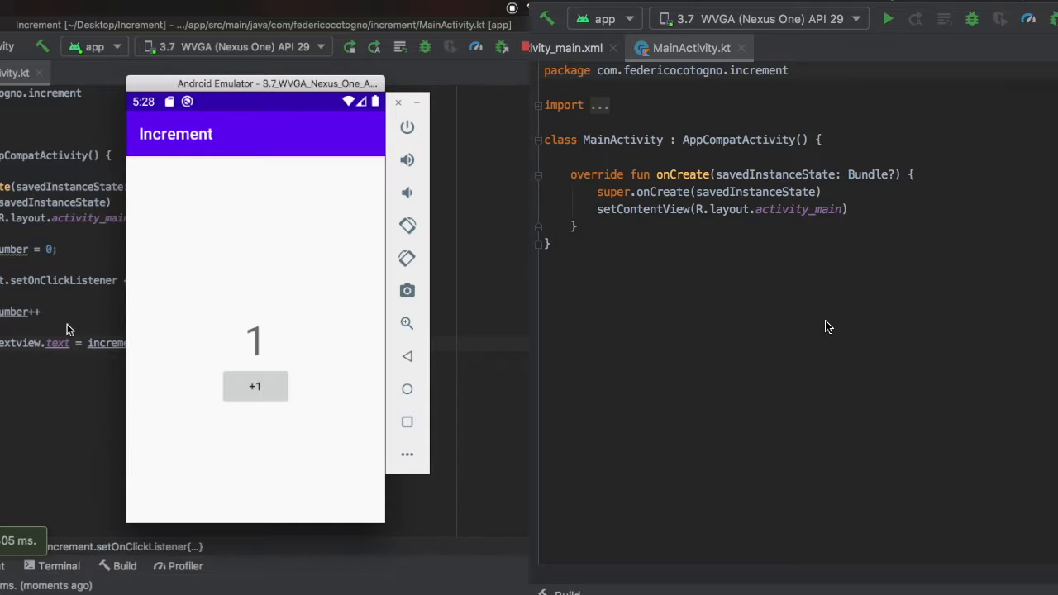
click(254, 386)
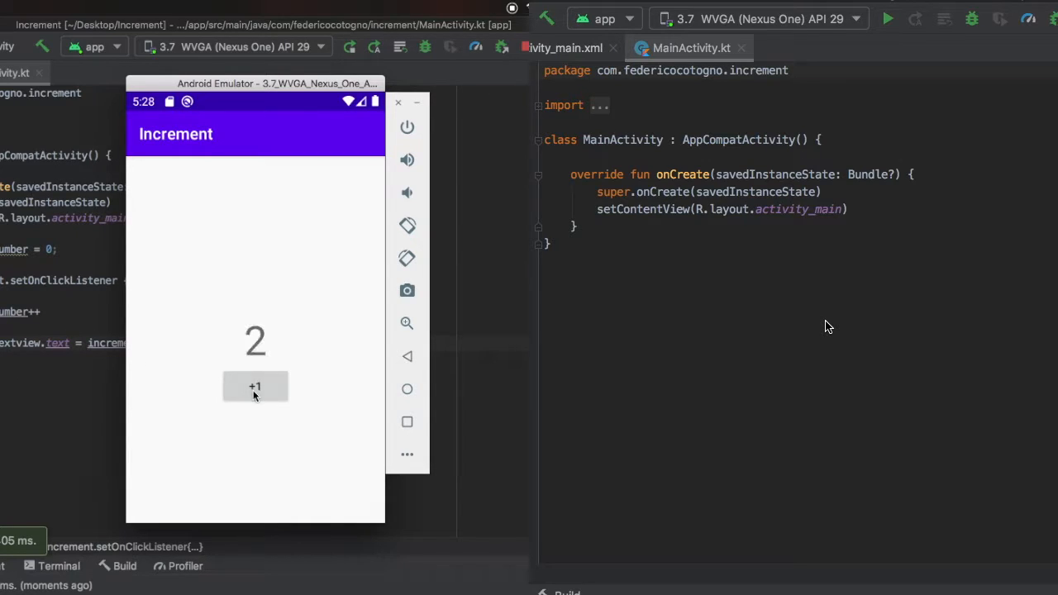
click(254, 388)
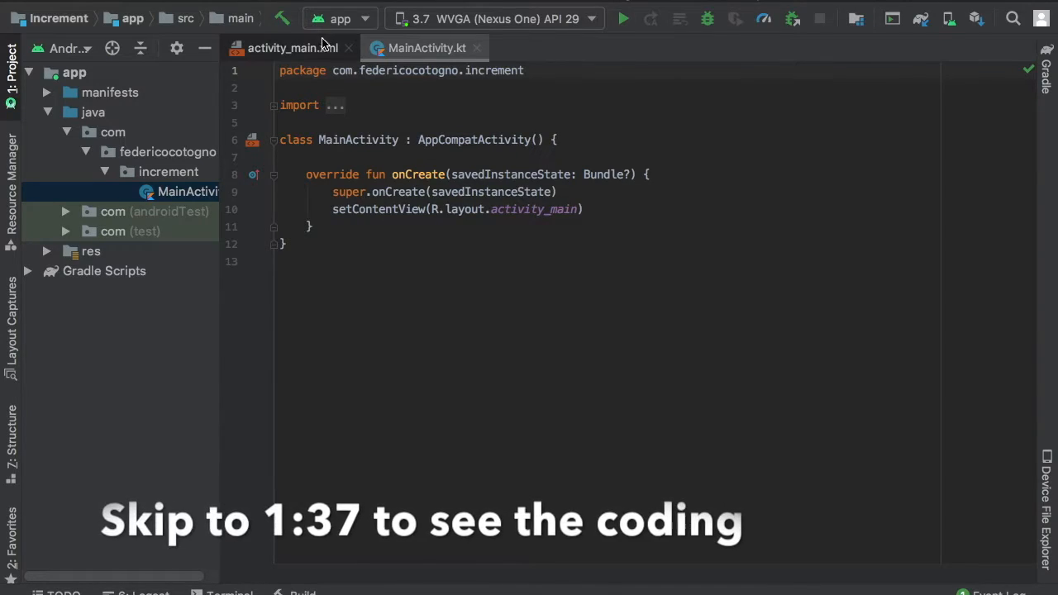
Step: In activity_main.xml, change the root to RelativeLayout and delete the TextView's four constraint attributes
click(285, 47)
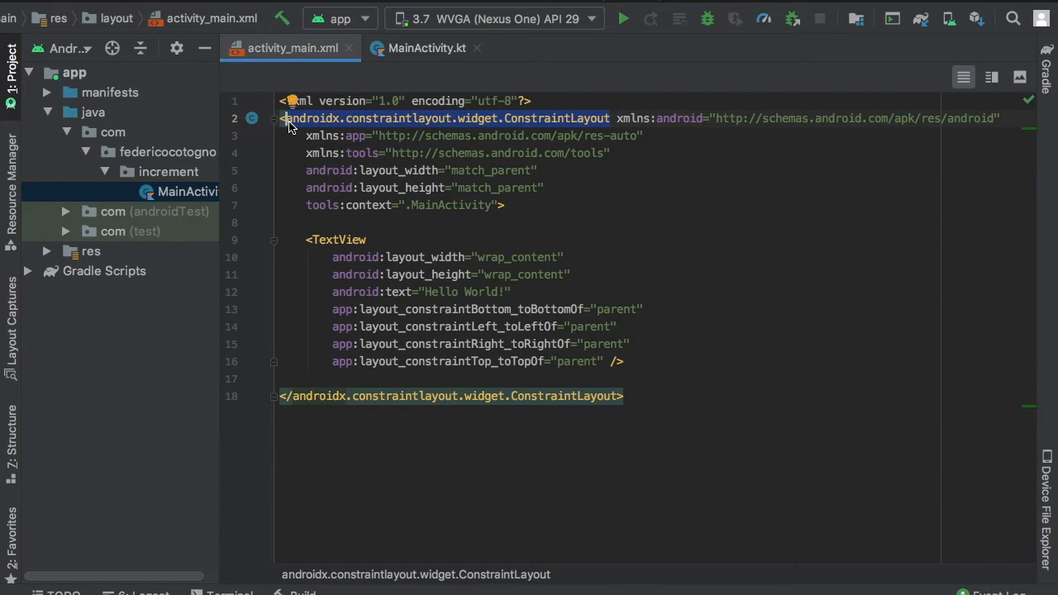
text(RelativeLayout)
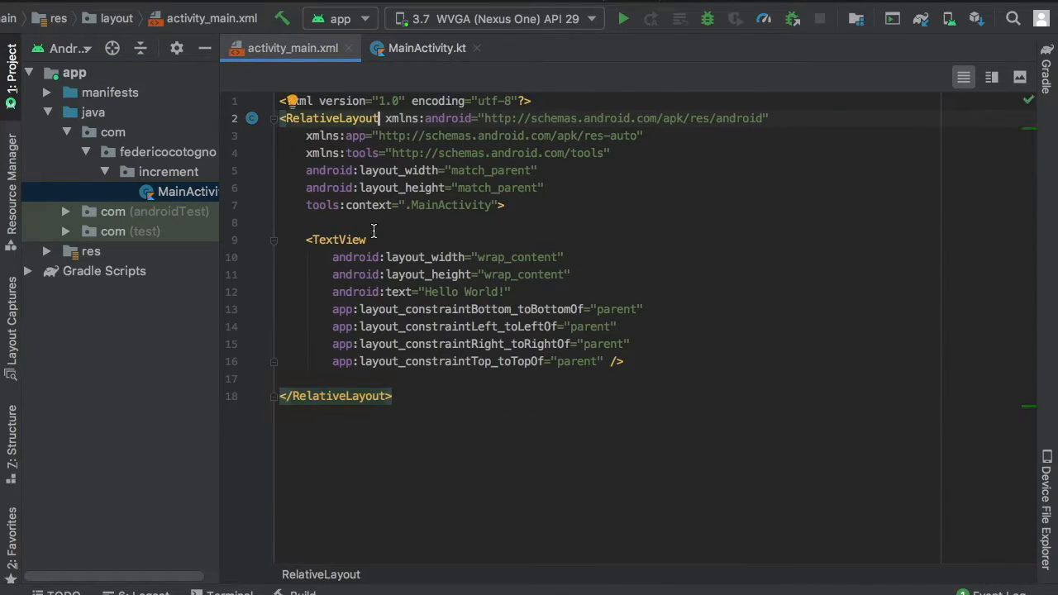
drag(332, 308, 603, 362)
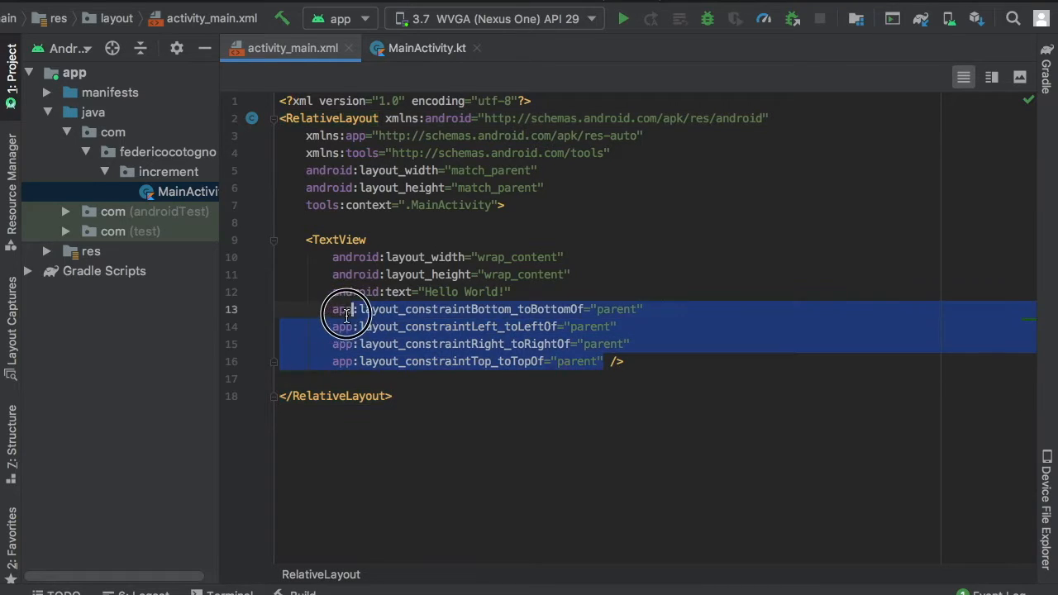
key(Delete)
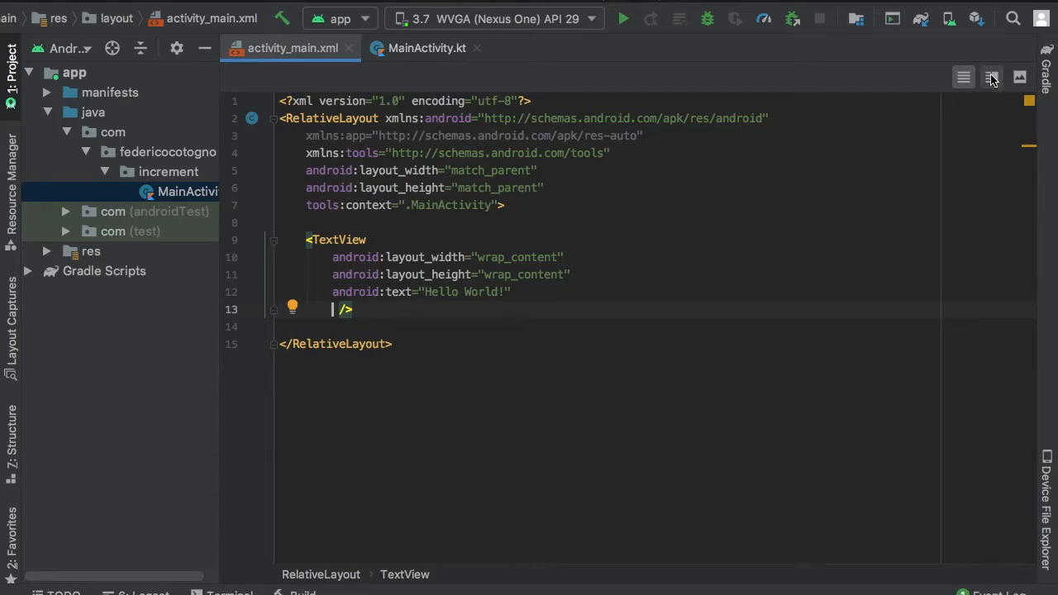
Step: Show the Split preview, hide the Project panel, and give the TextView id increment_textview
click(991, 77)
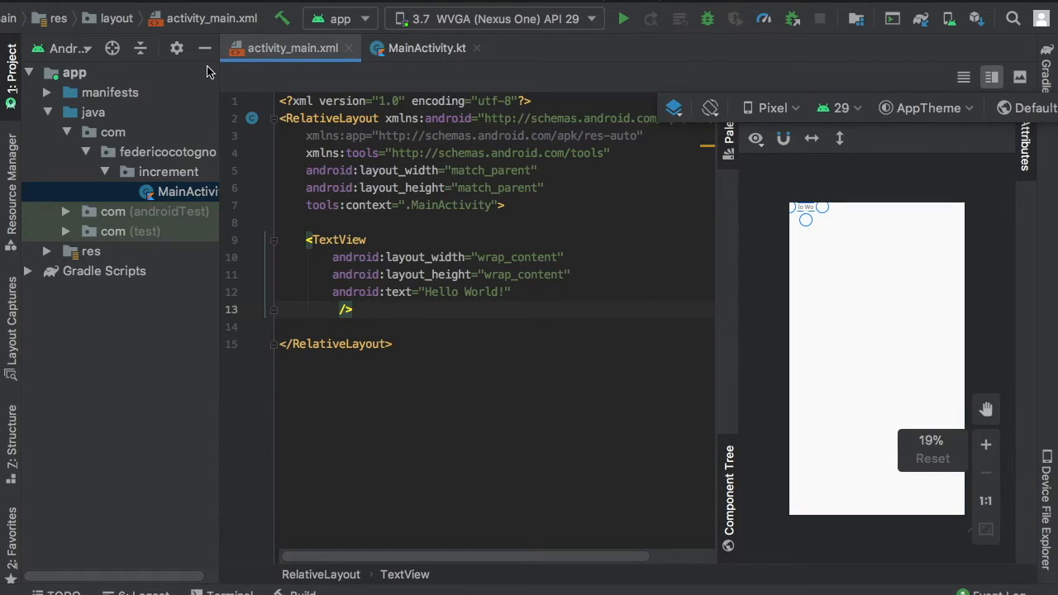
click(12, 62)
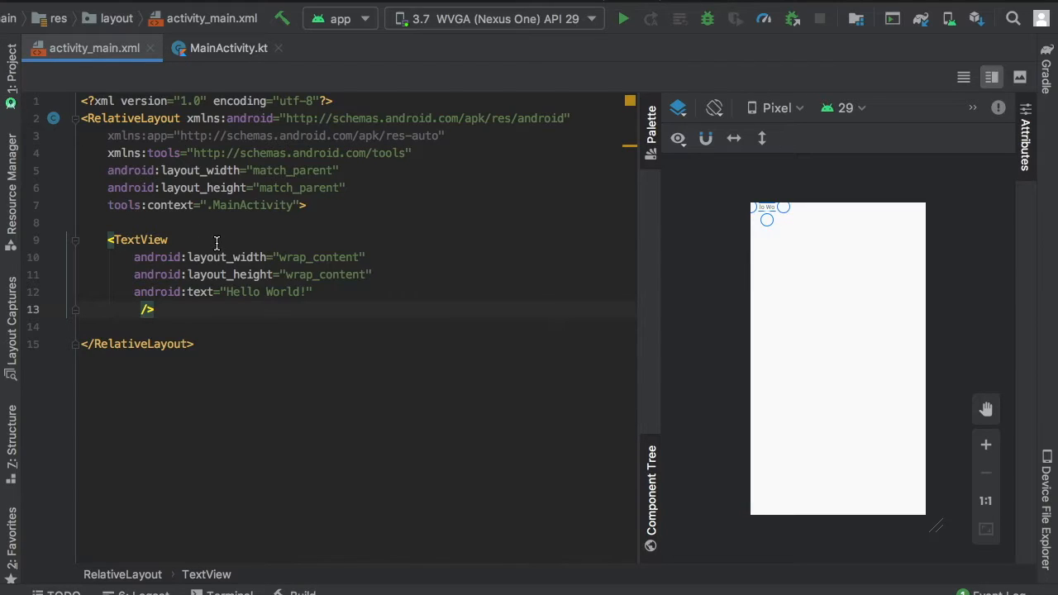
text(id:id="@+id/i)
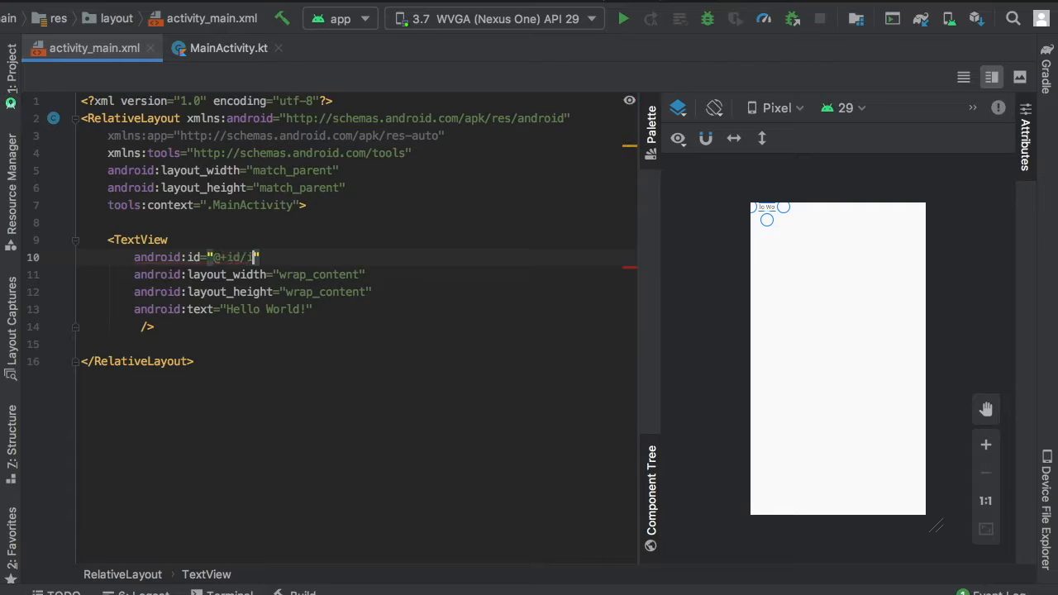
text(ncrement_tex)
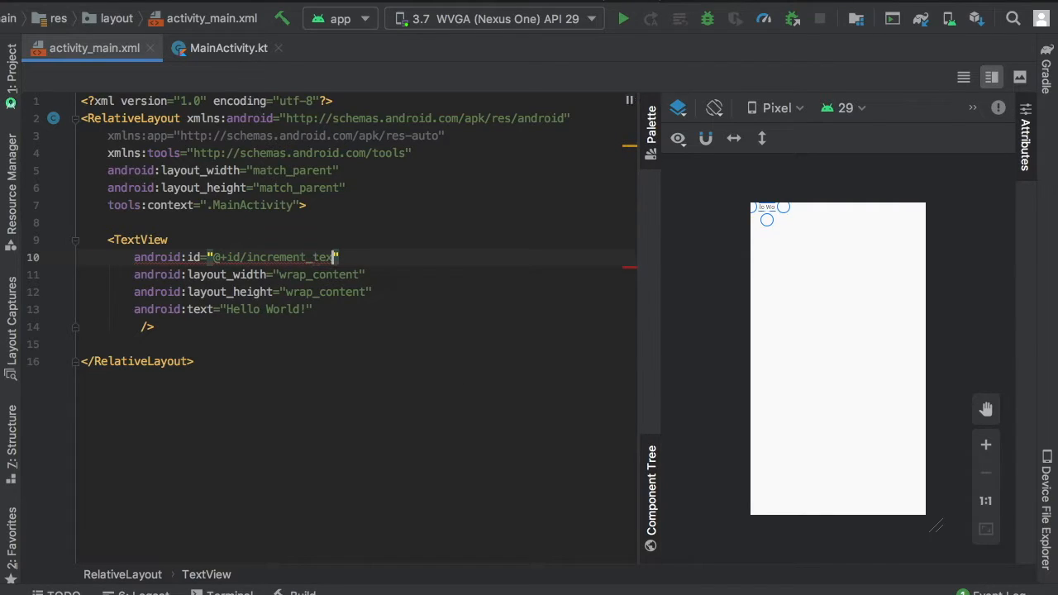
text(view)
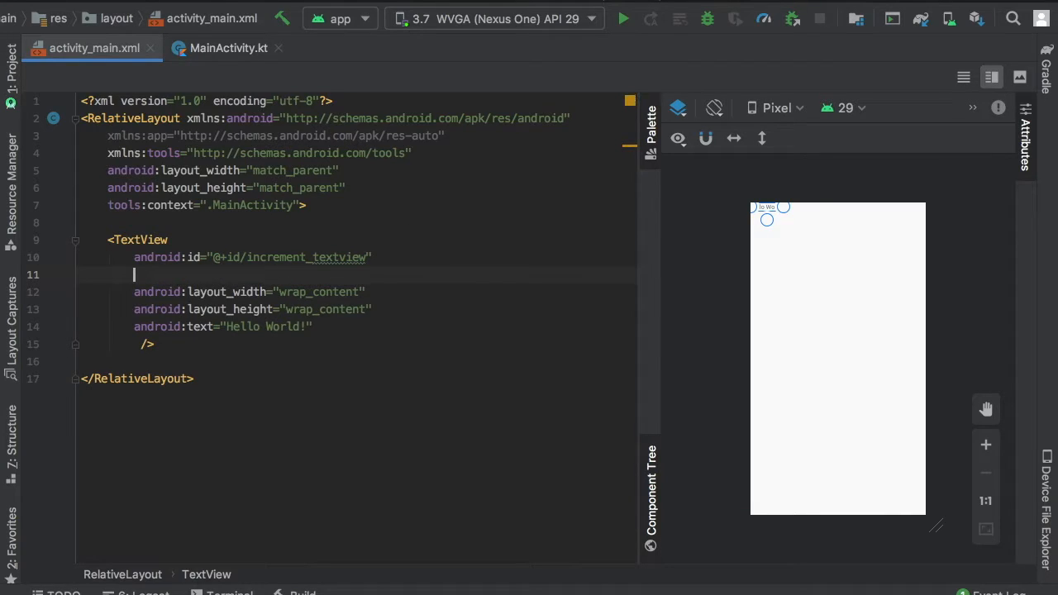
Step: Set the TextView's textSize to 50sp, text to 0, and layout_centerInParent to true
text(text)
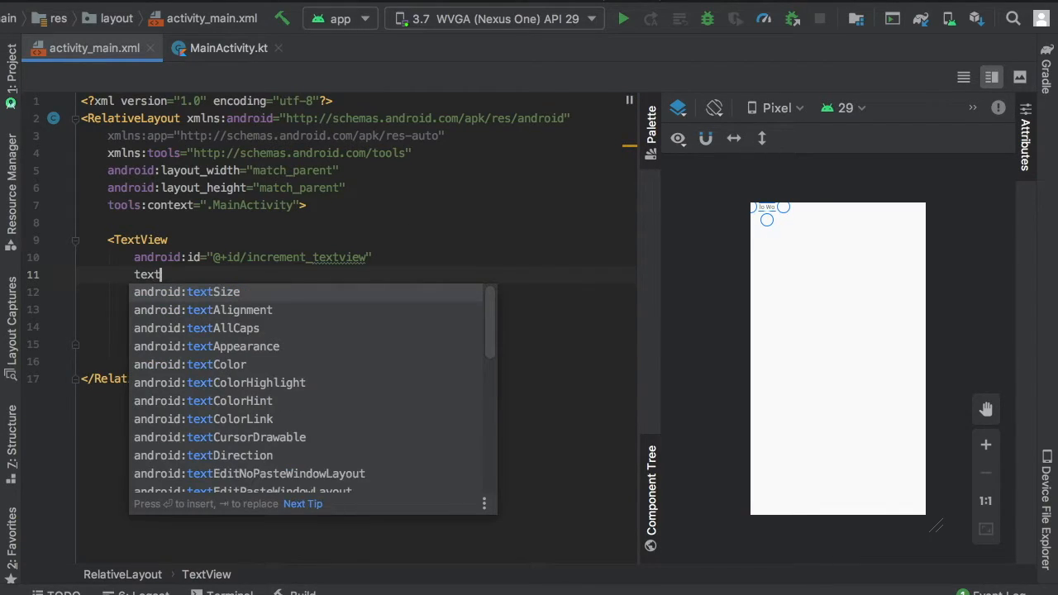
click(187, 292)
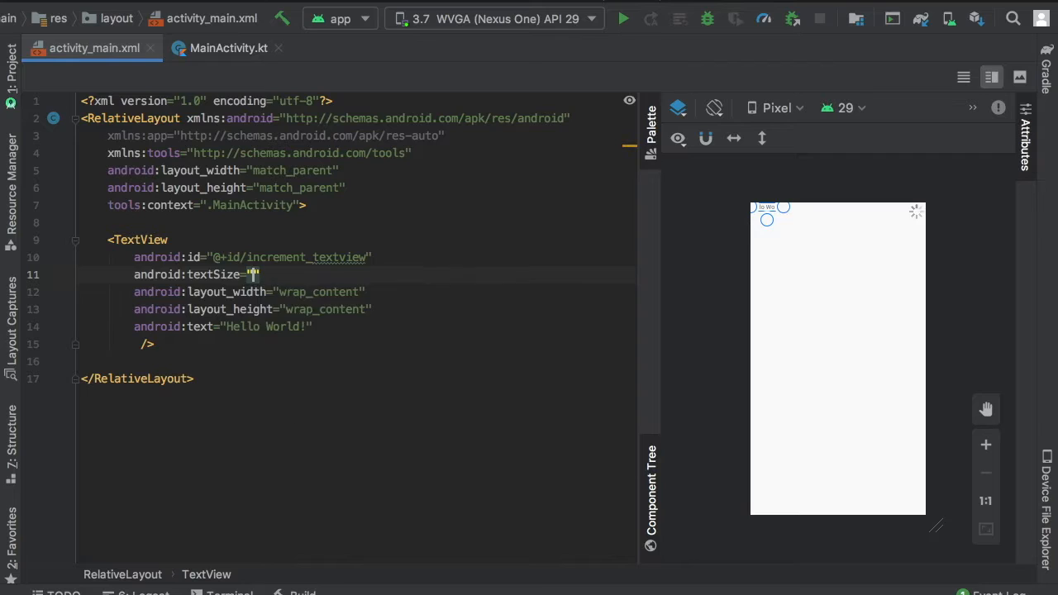
text(50sp)
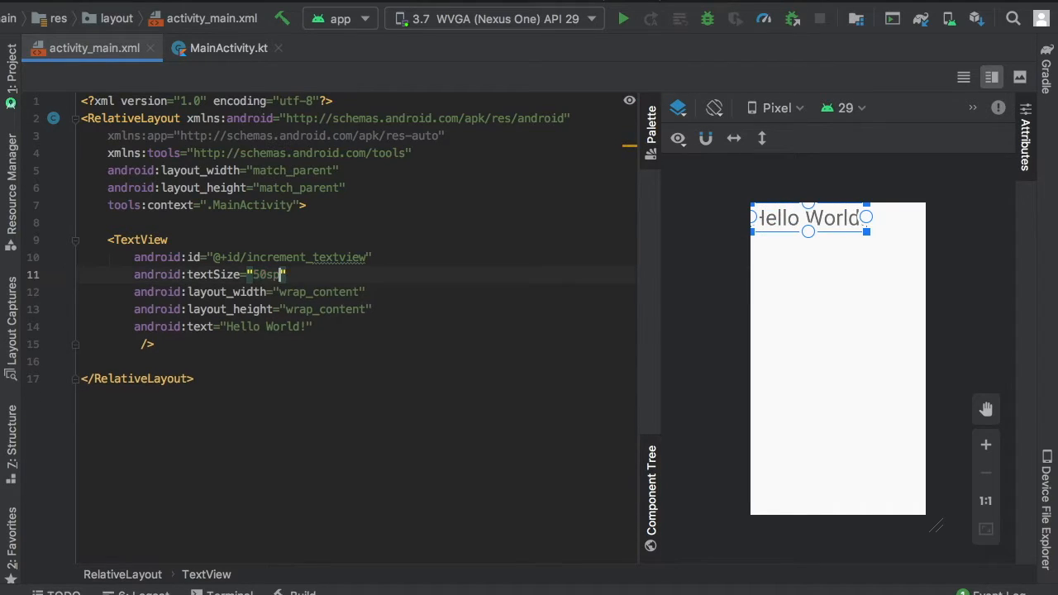
double_click(243, 325)
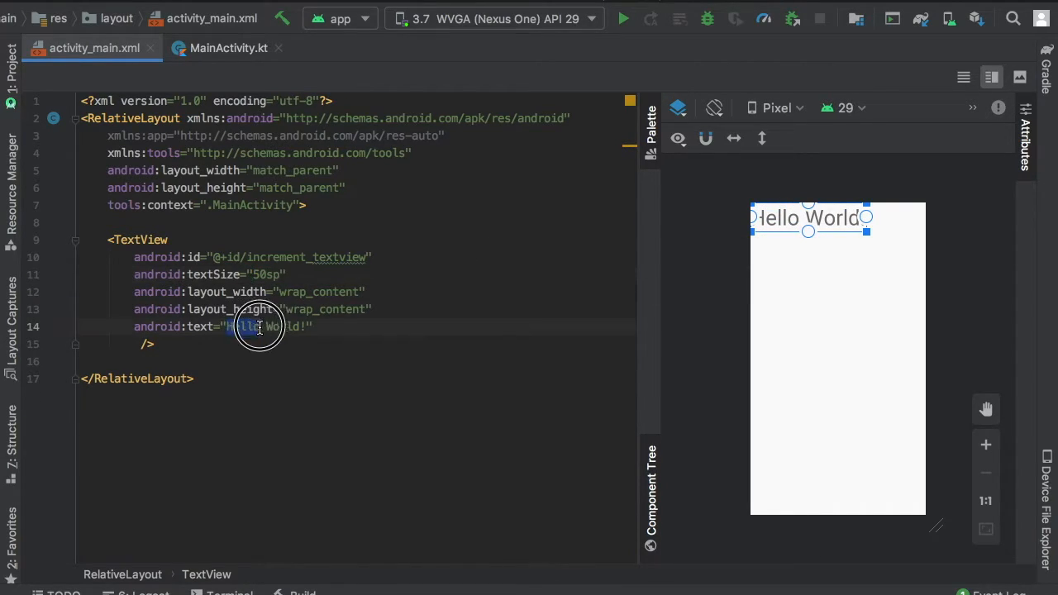
text(0)
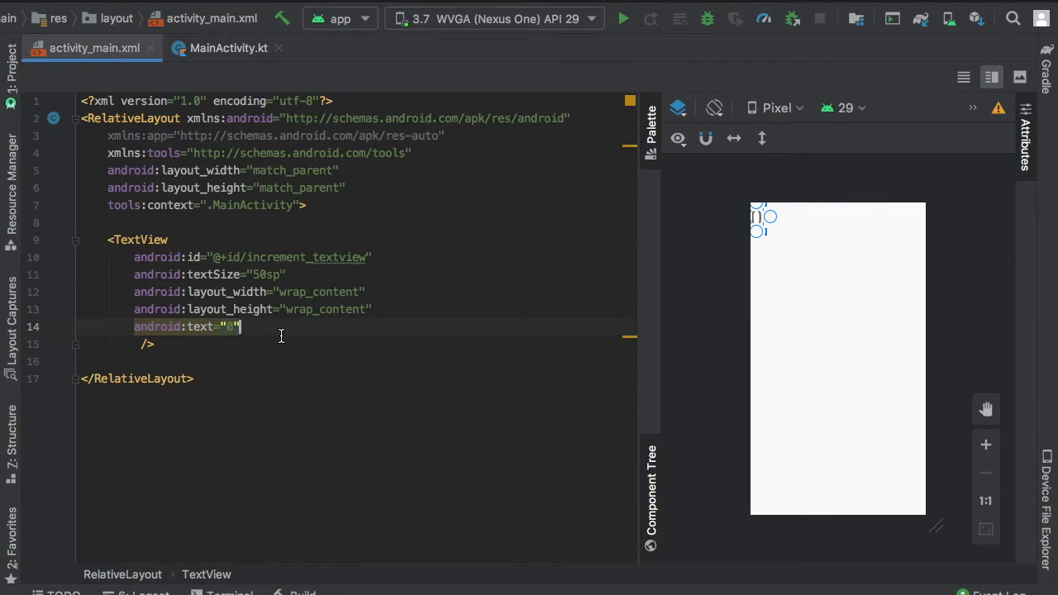
text(parent)
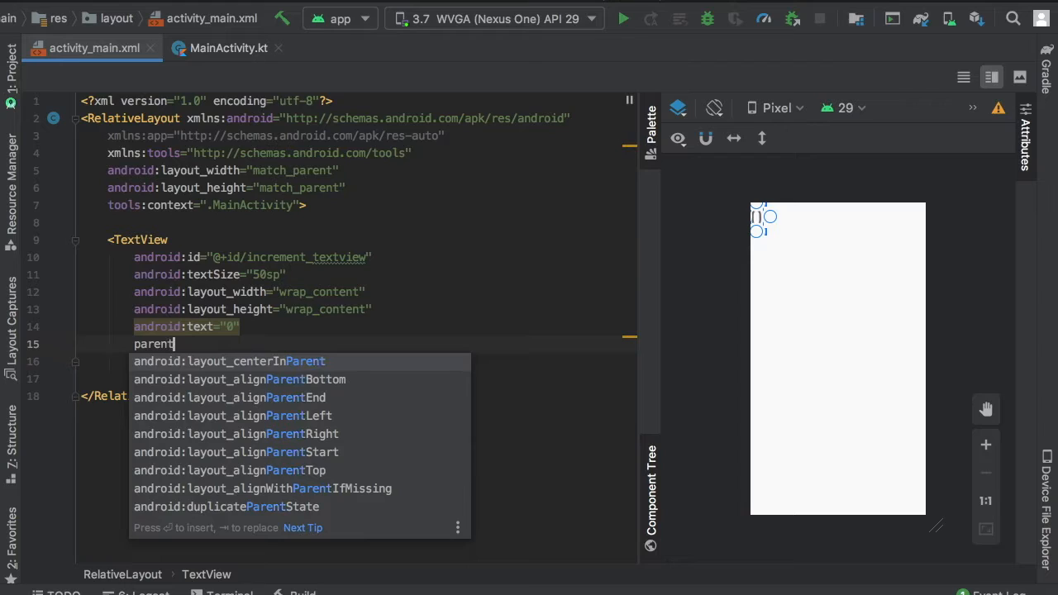
click(229, 360)
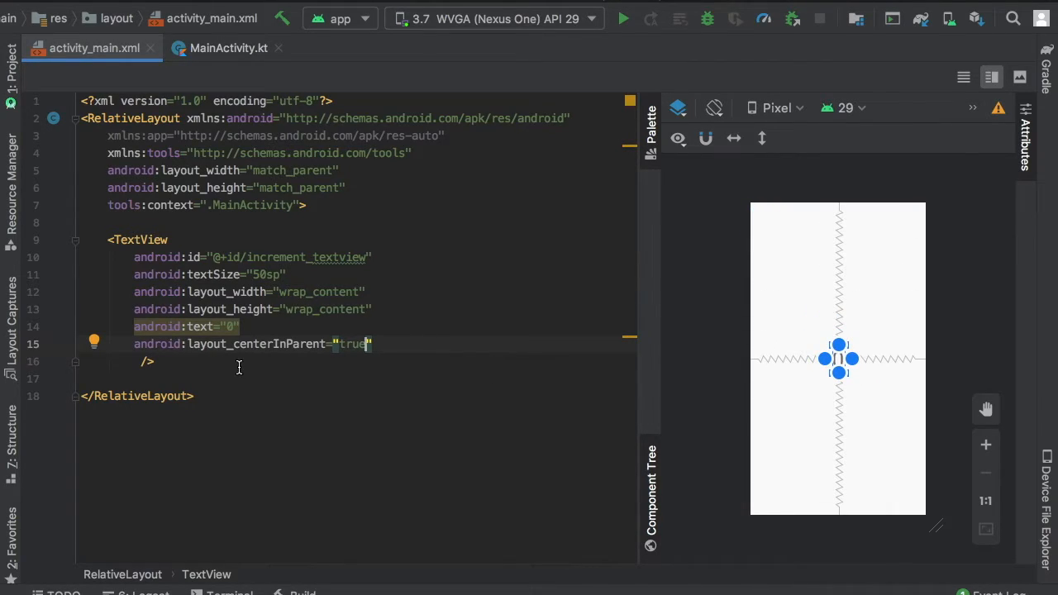
text(<Button)
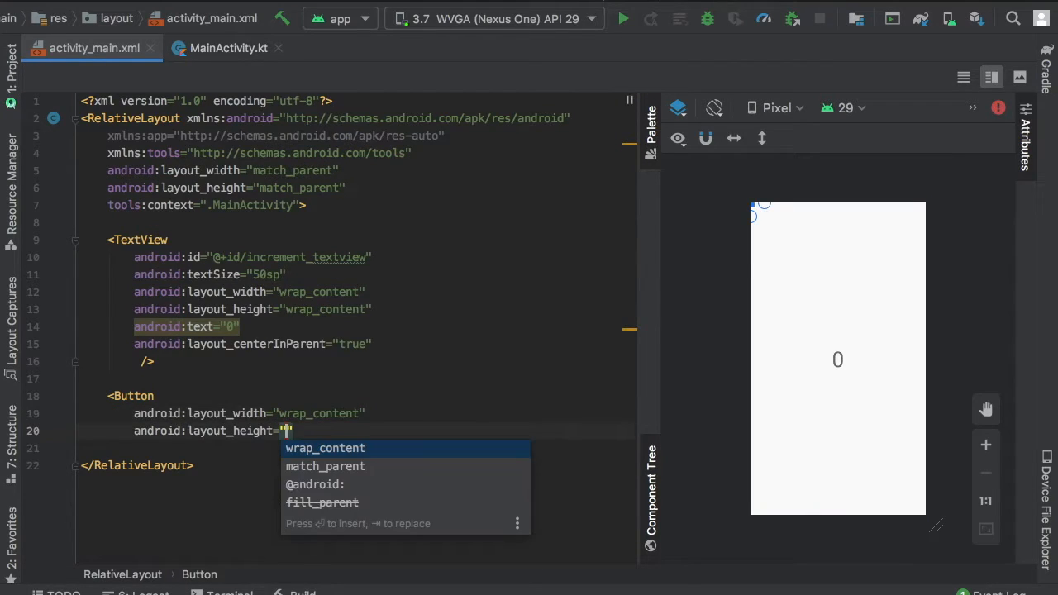
Step: Give the Button wrap_content size, id button_increment, text +1, below increment_textview, centred horizontally
click(325, 447)
text(android:id=")
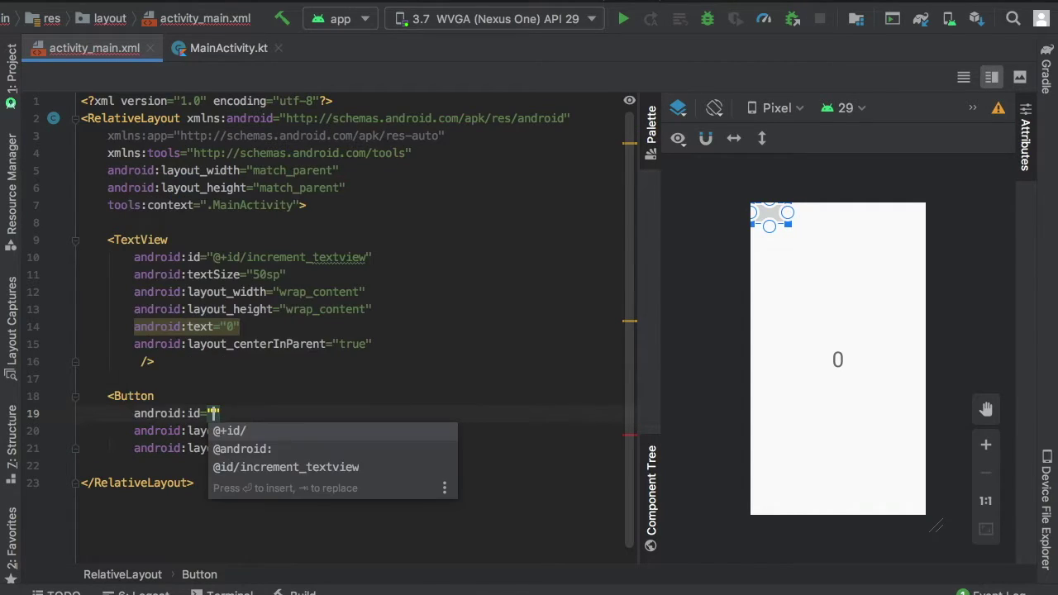
text(button_incremen)
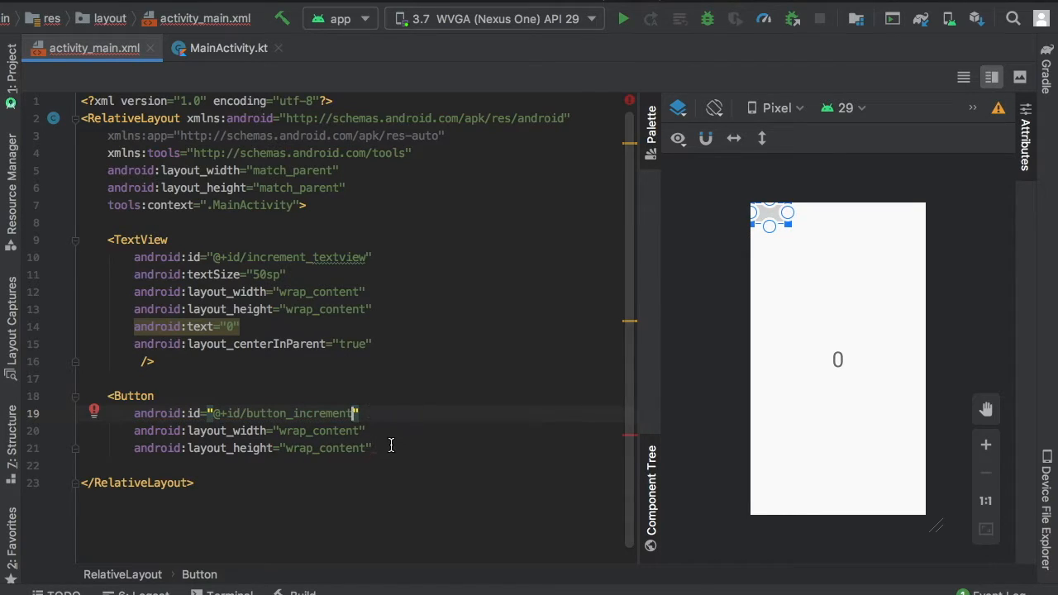
text(text=")
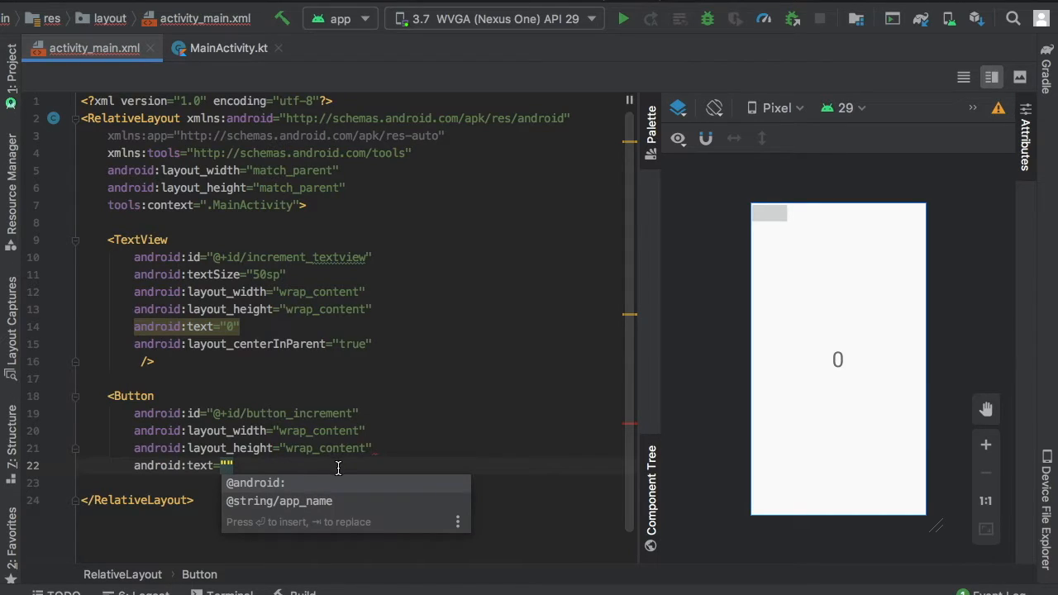
text(+1)
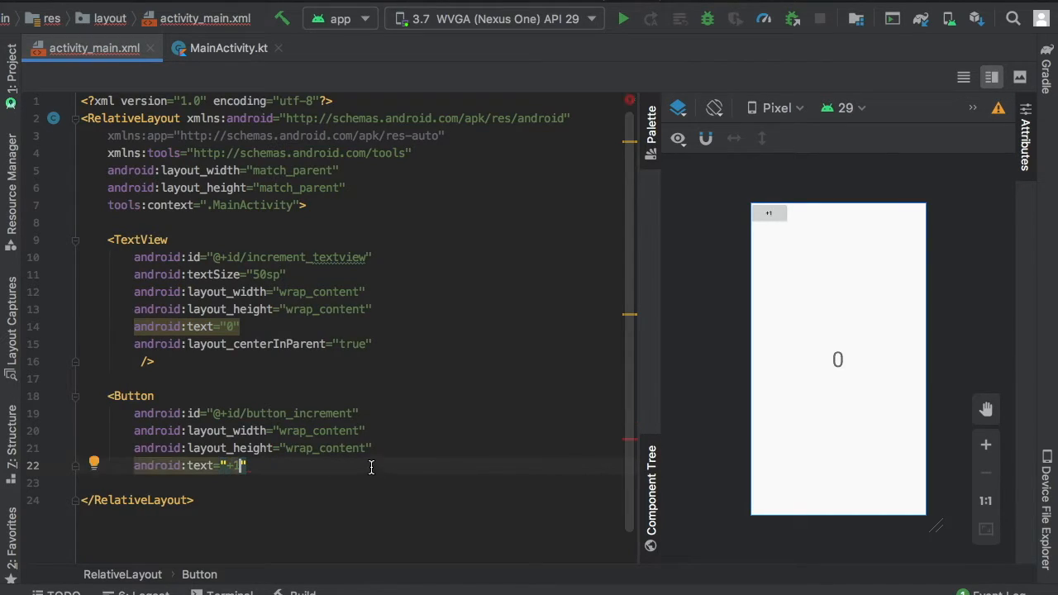
text(below=")
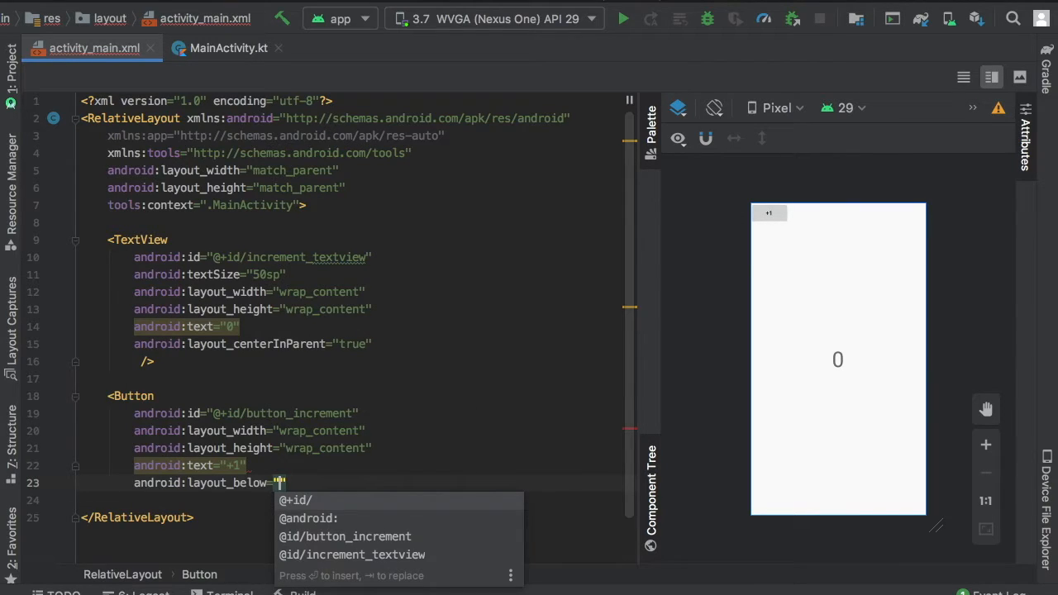
click(351, 555)
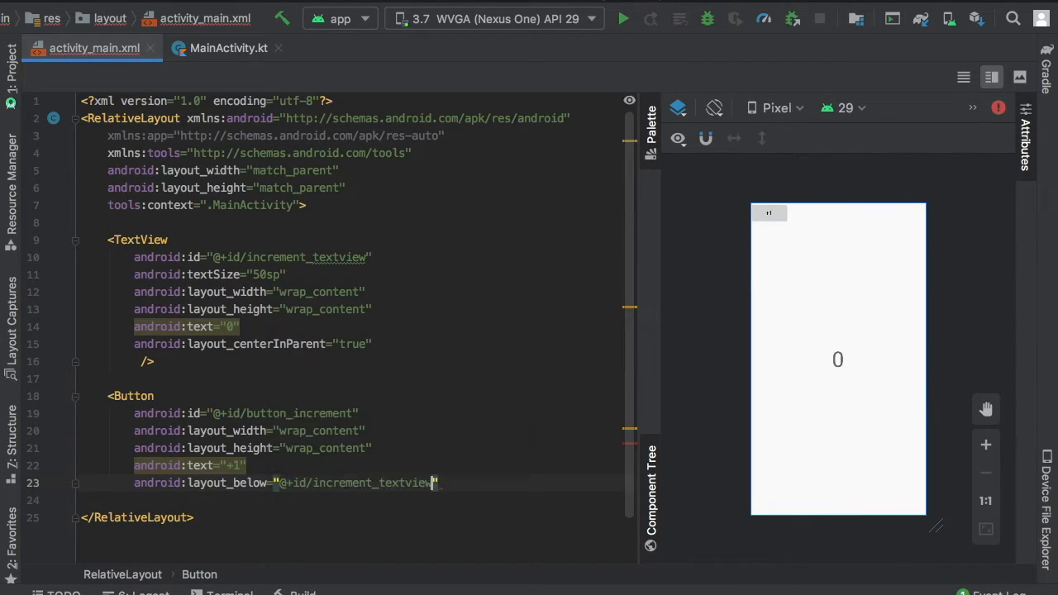
text(centerHorizontal="true)
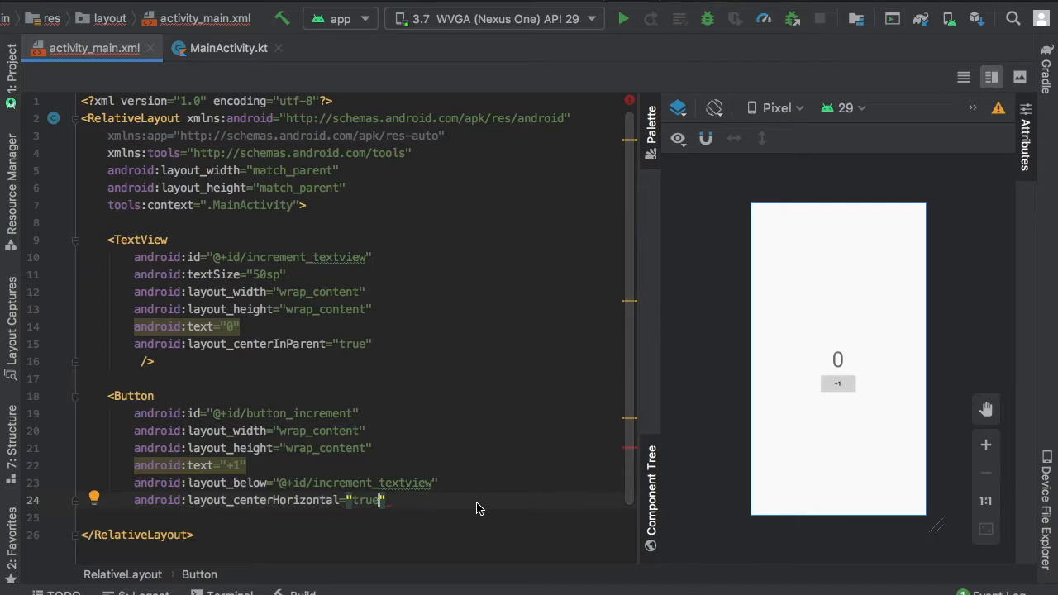
mouse_move(578, 486)
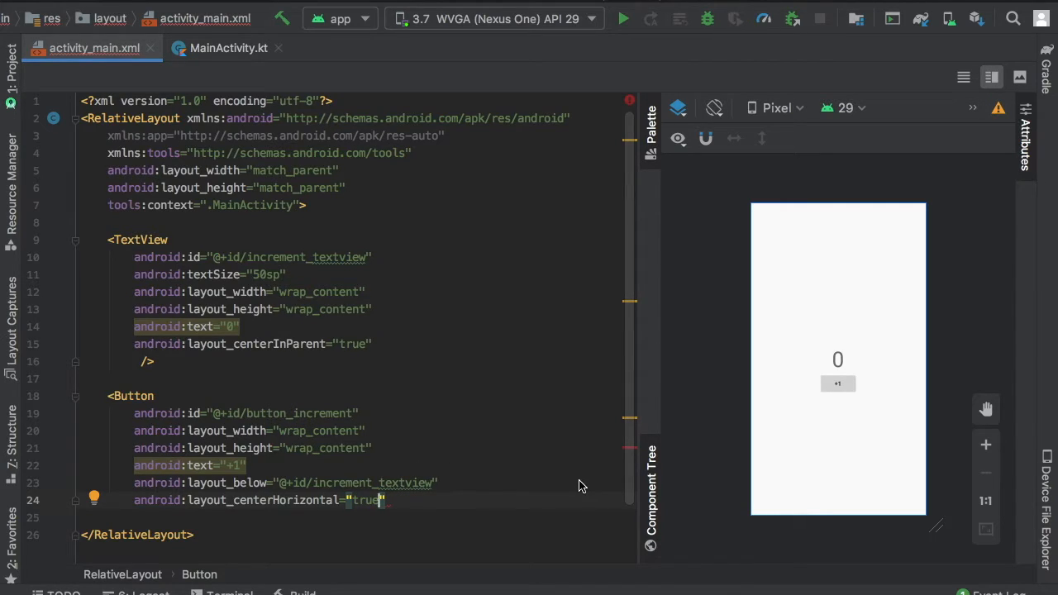
click(228, 48)
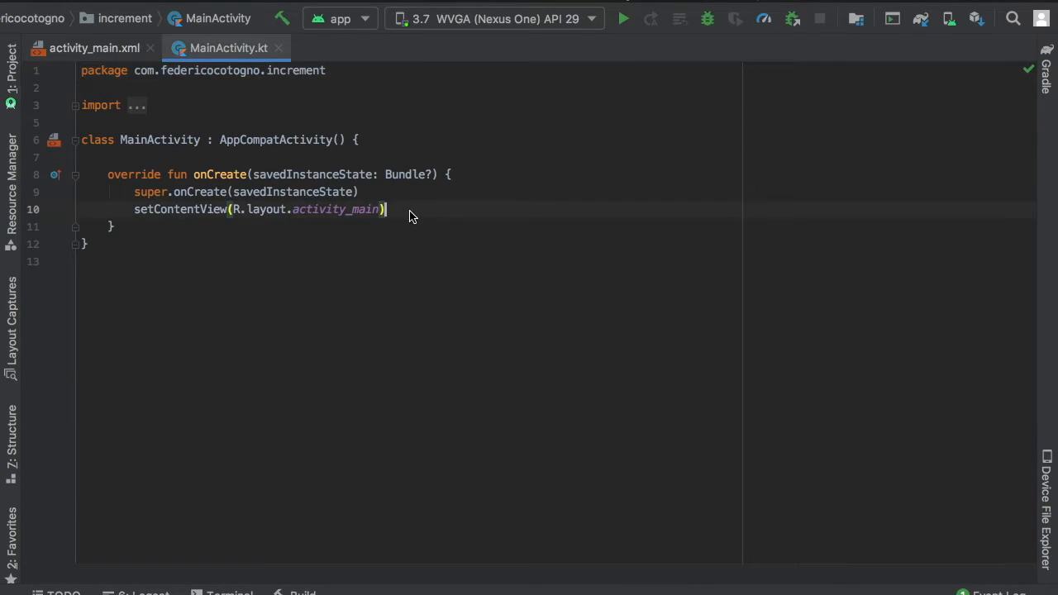
Step: Add 'var increment_number = 0;' on a new line after setContentView
key(enter)
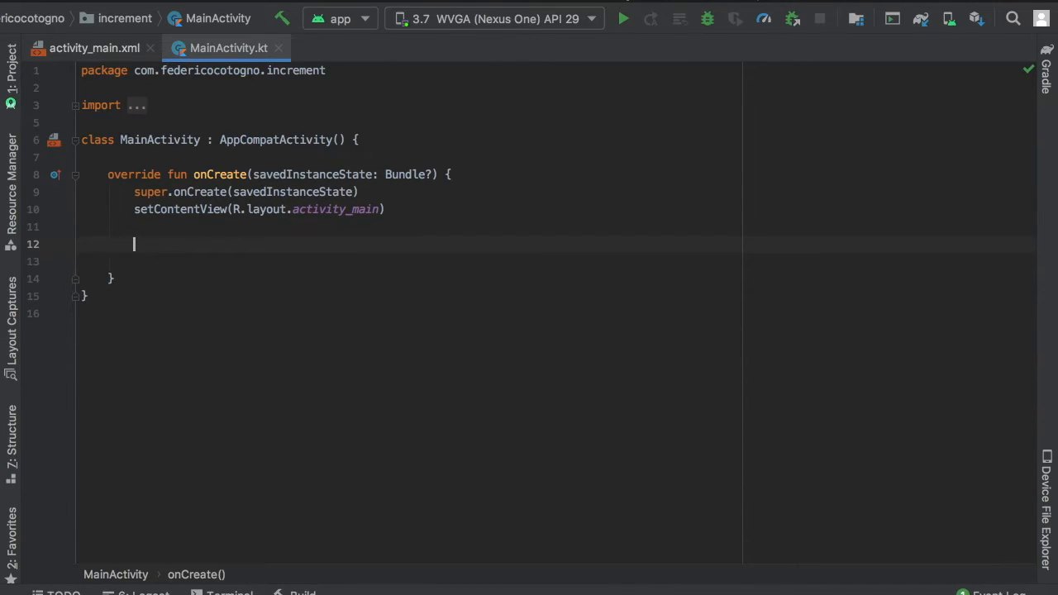
text(var)
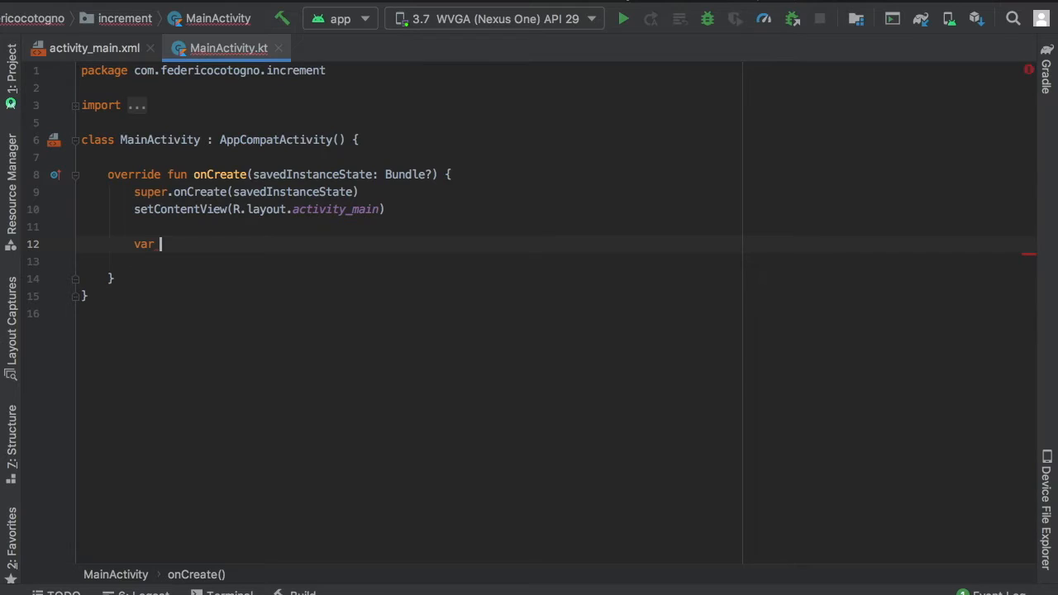
text(increment)
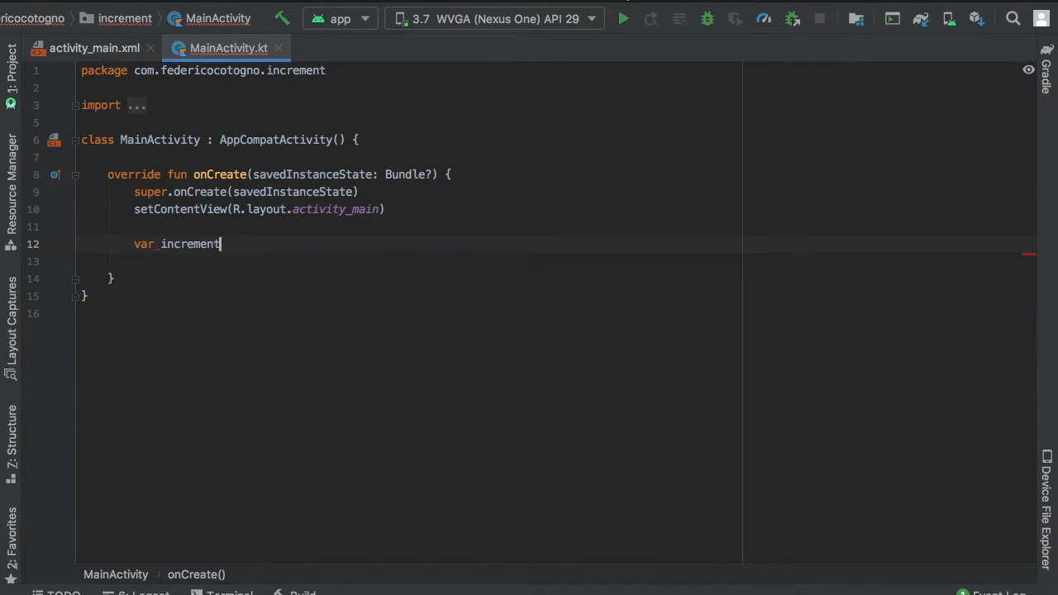
text(_number)
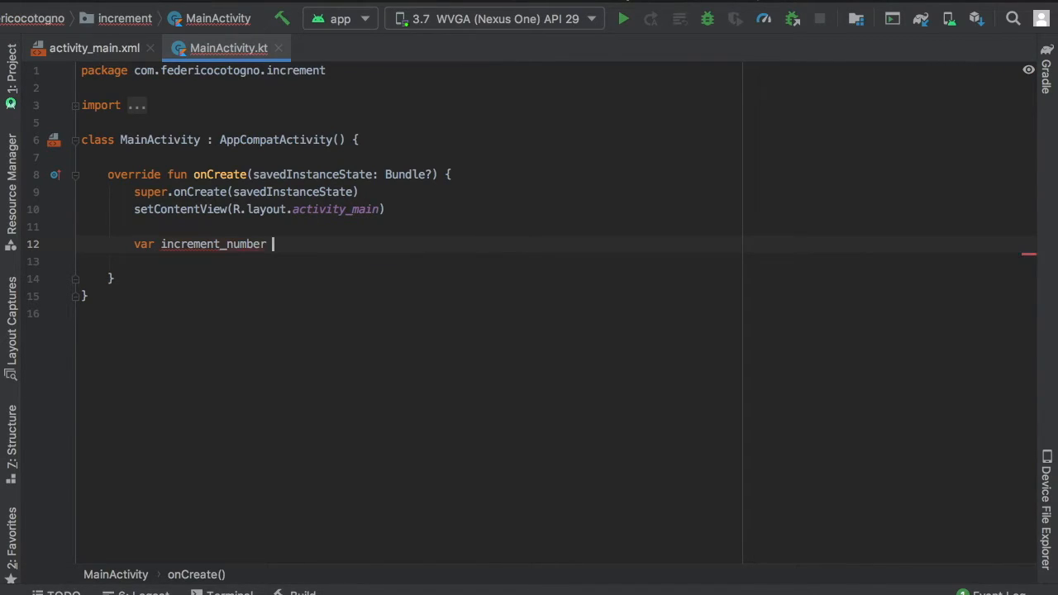
text(= 0;)
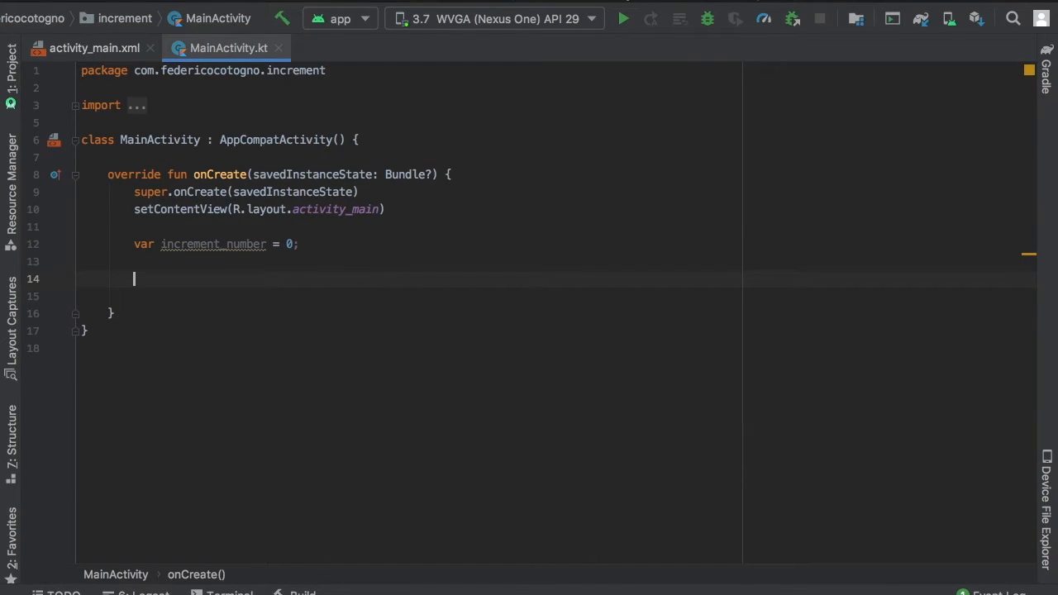
Step: Add a button_increment click listener doing increment_number++ and increment_textview.text = increment_number.toString()
text(button)
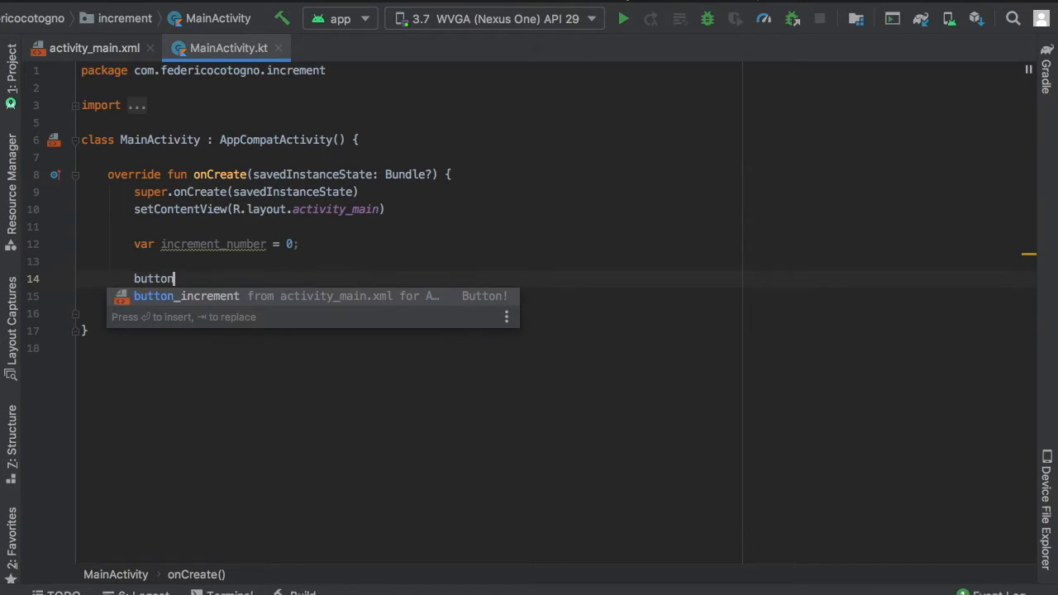
text(_increment.set)
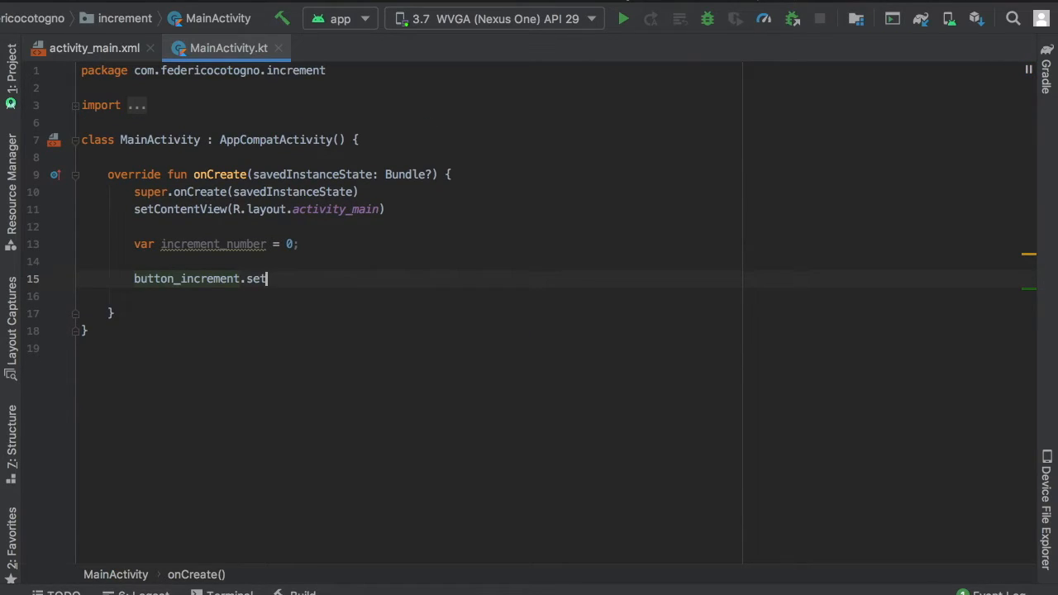
text(OnClickListener {)
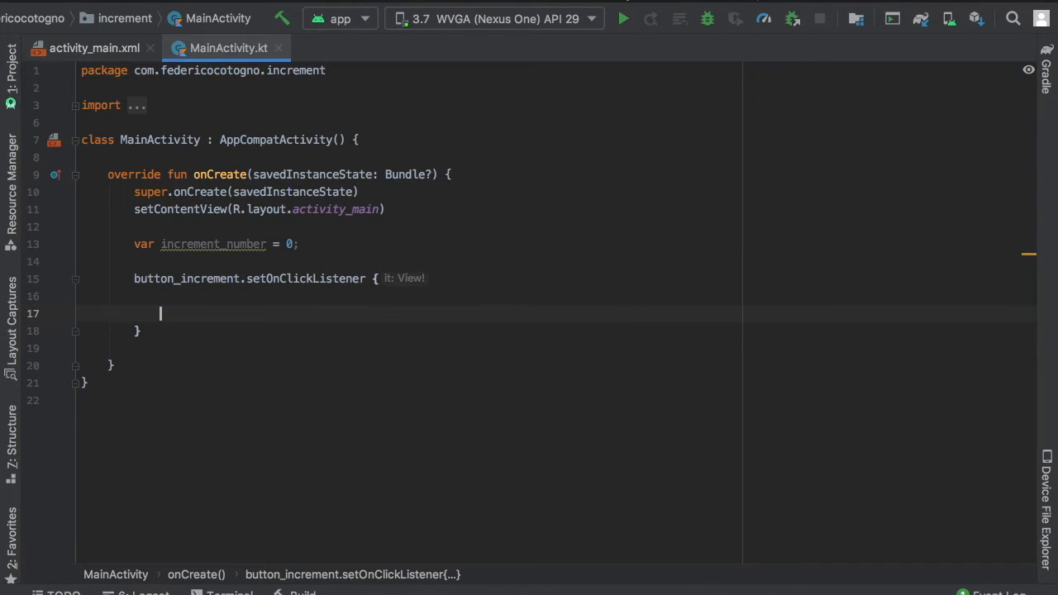
text(incre)
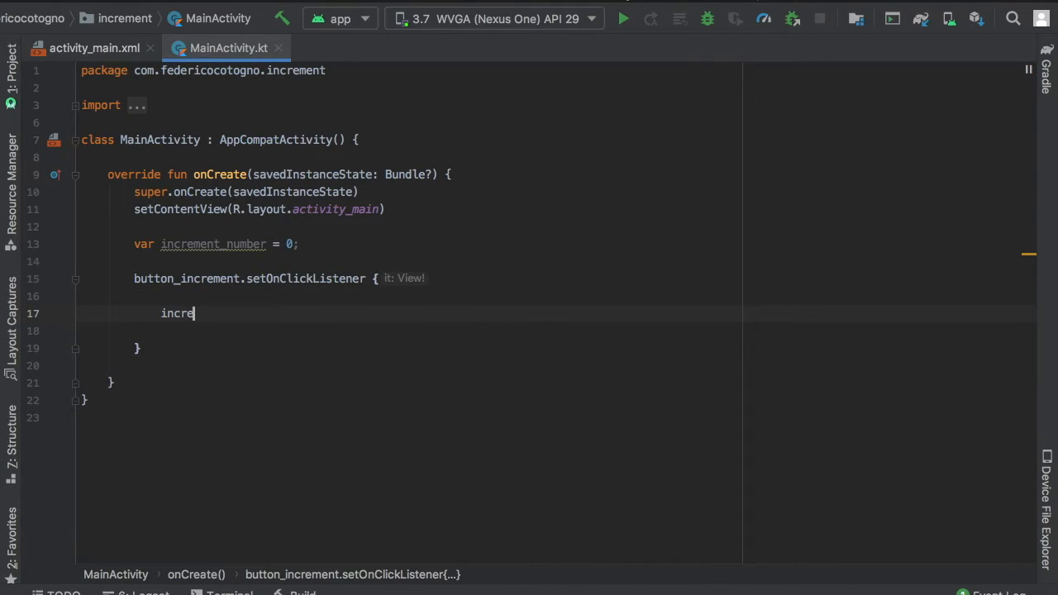
text(ment_number++)
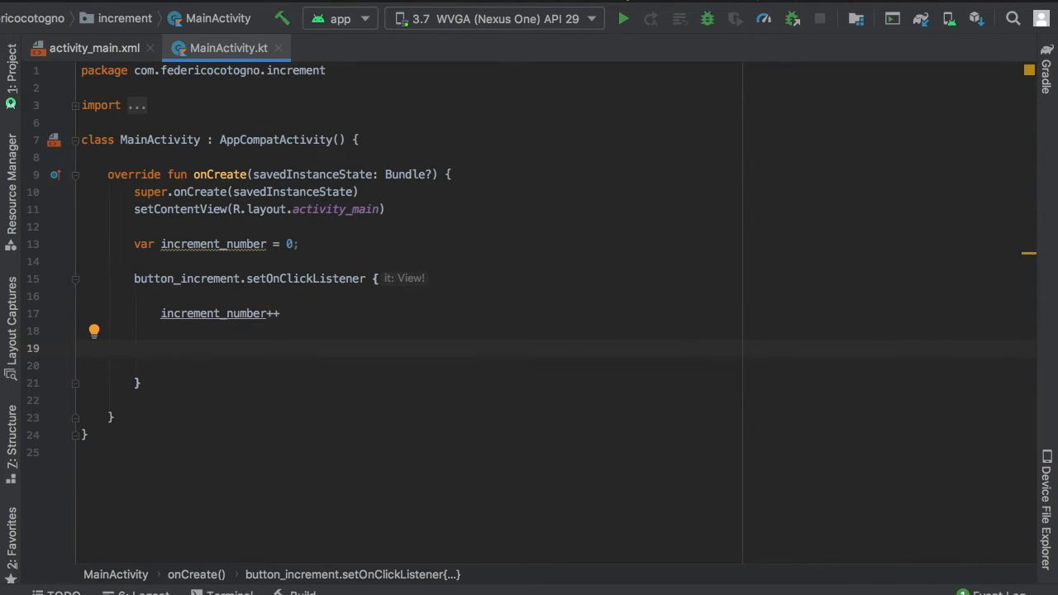
text(increment_textview)
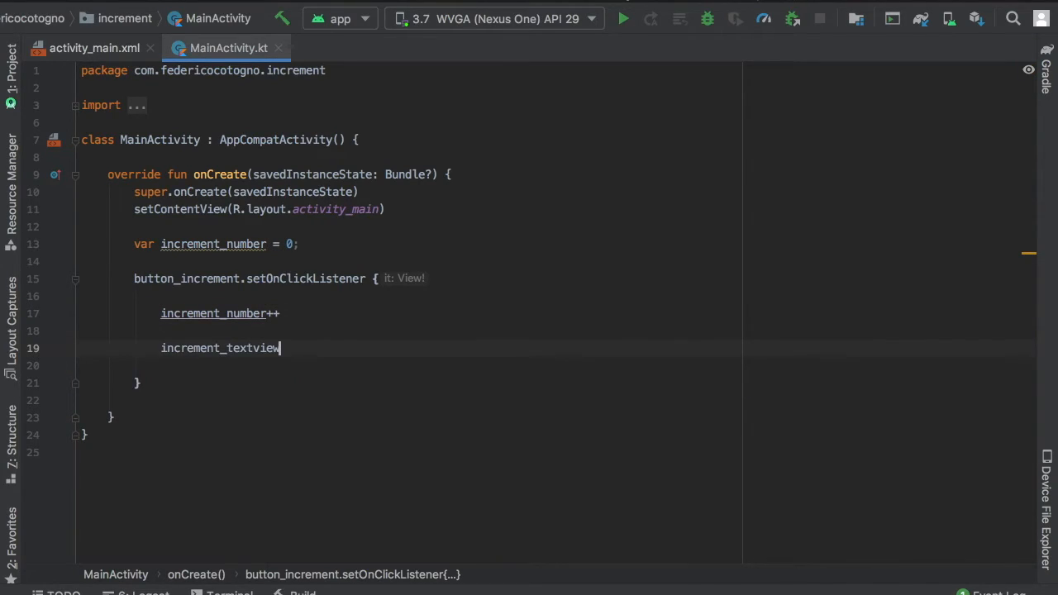
text(.tex)
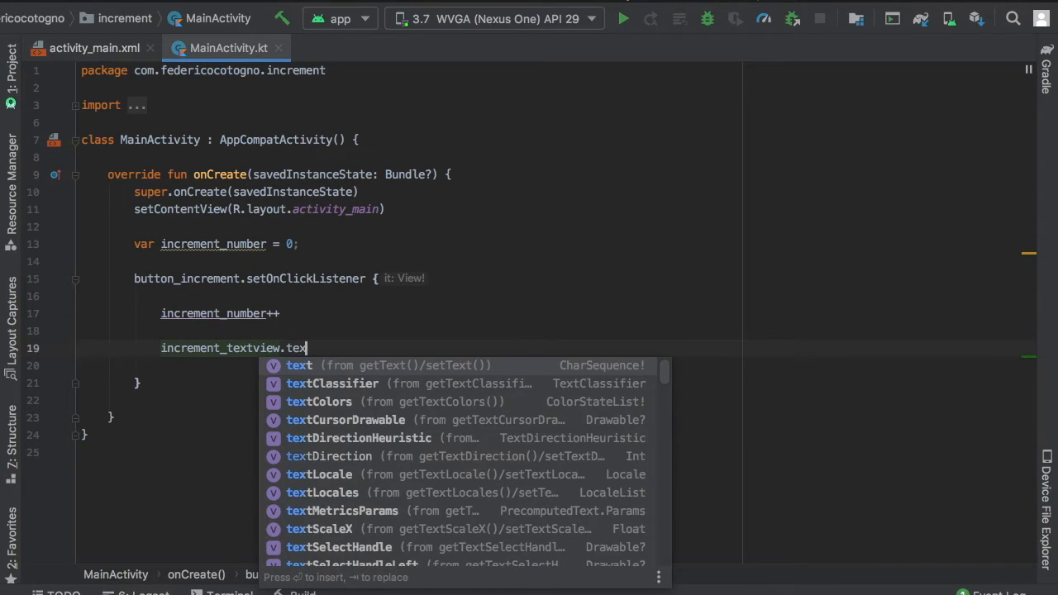
click(298, 365)
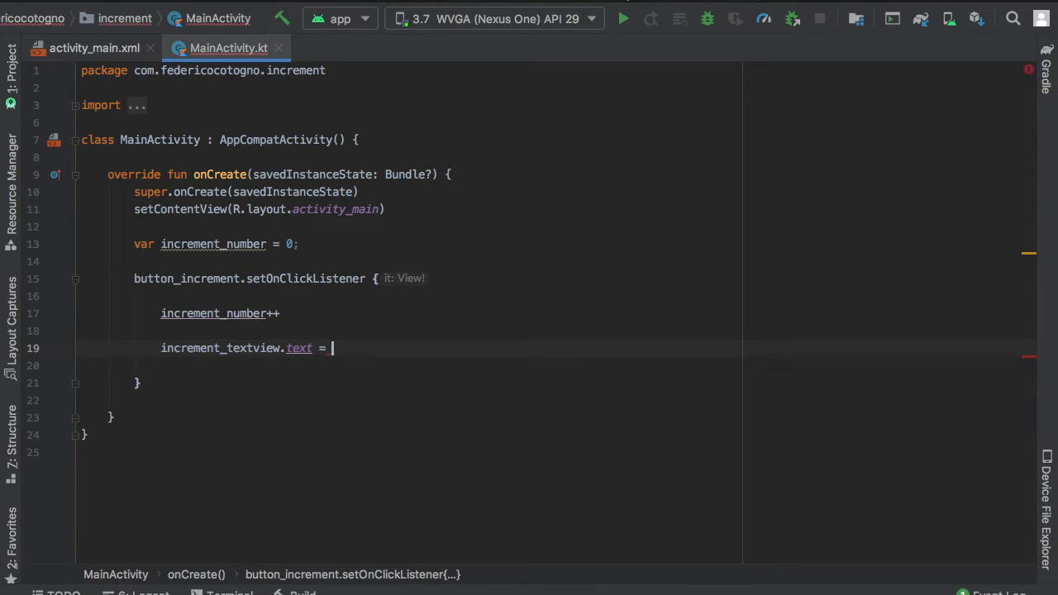
text(increment_number.to)
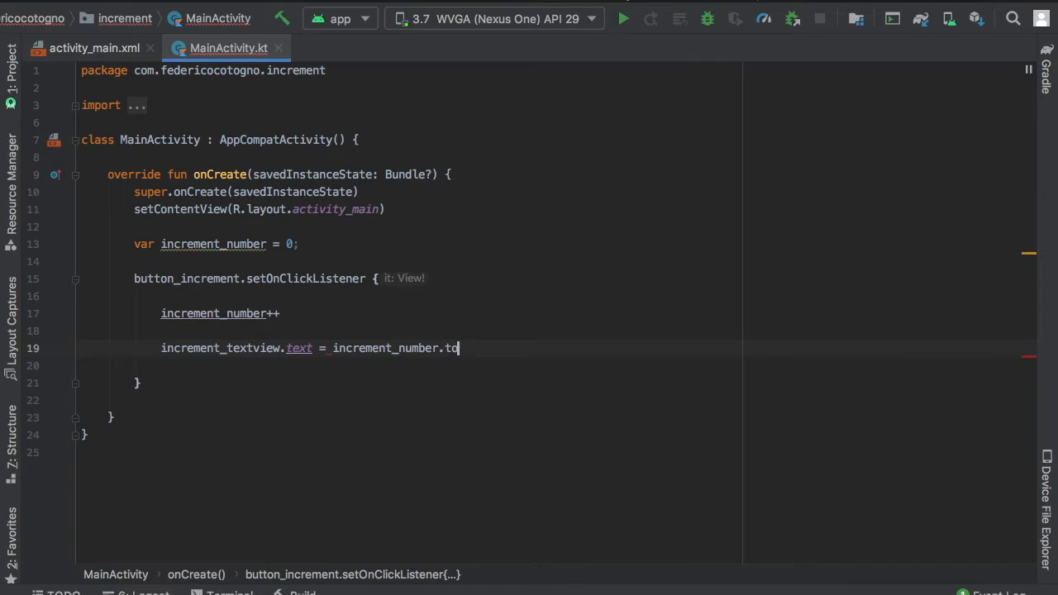
text(String())
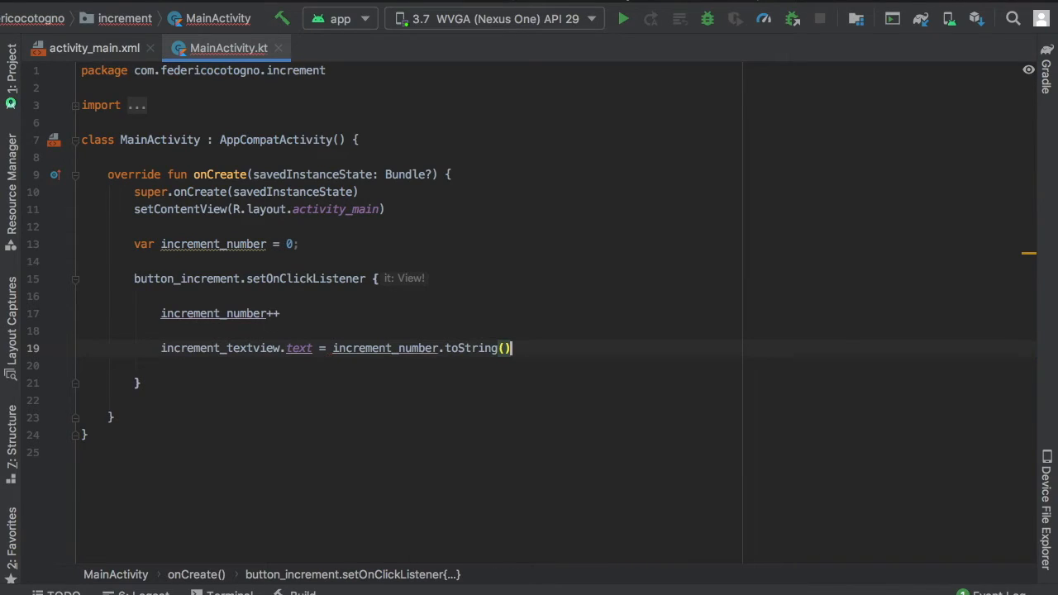
mouse_move(255, 348)
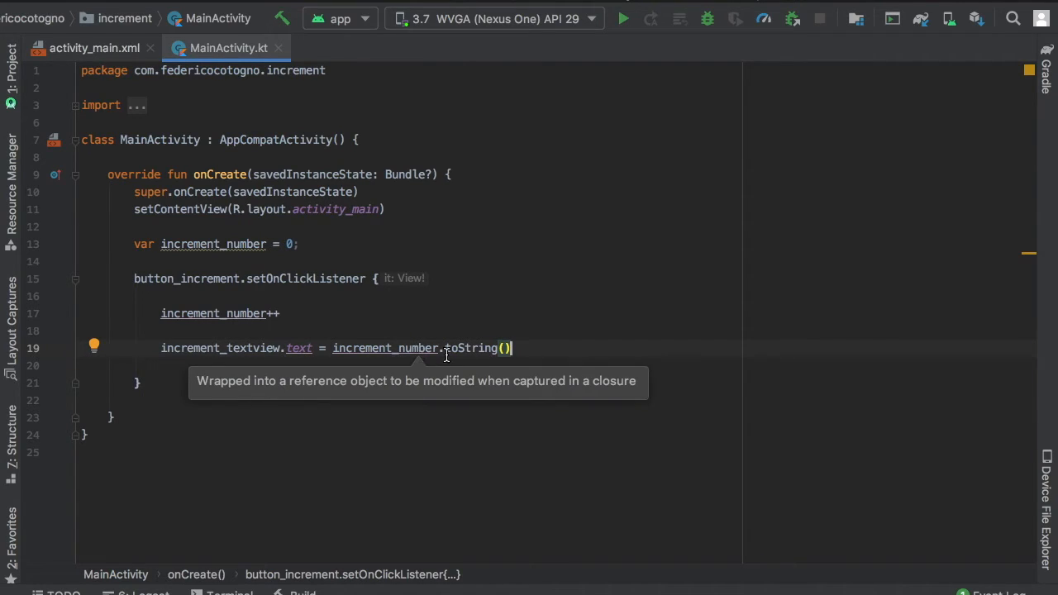
mouse_move(525, 348)
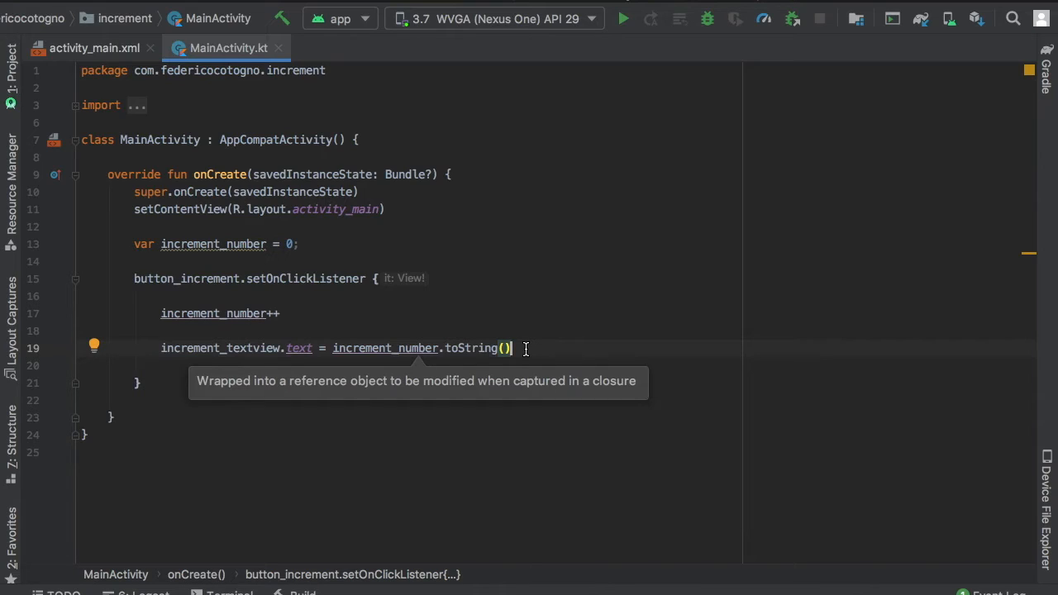
mouse_move(623, 18)
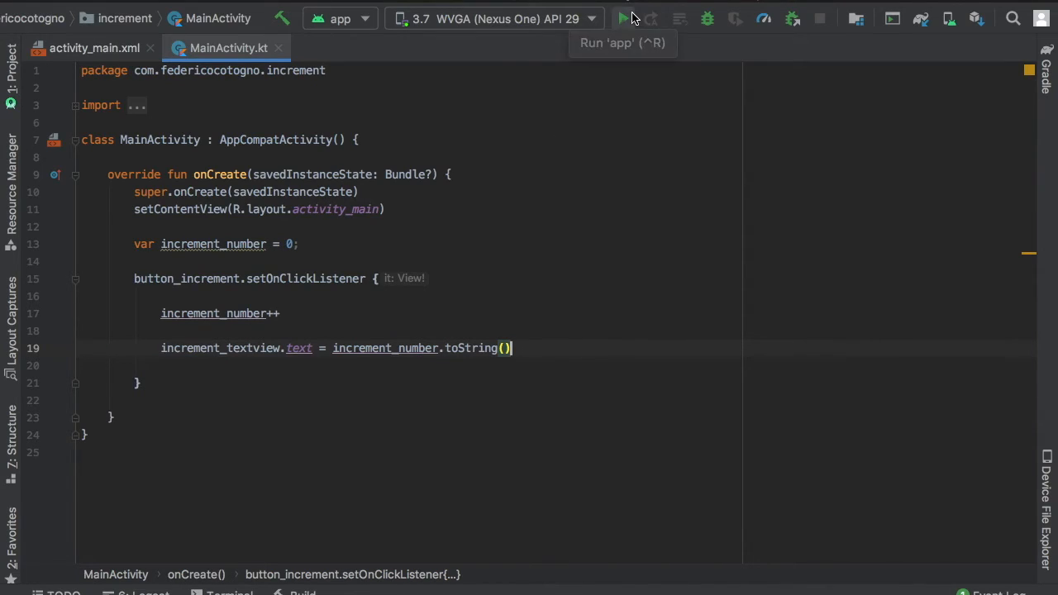
Step: Rebuild and launch the app, then tap +1 repeatedly until the counter reaches 18
click(623, 18)
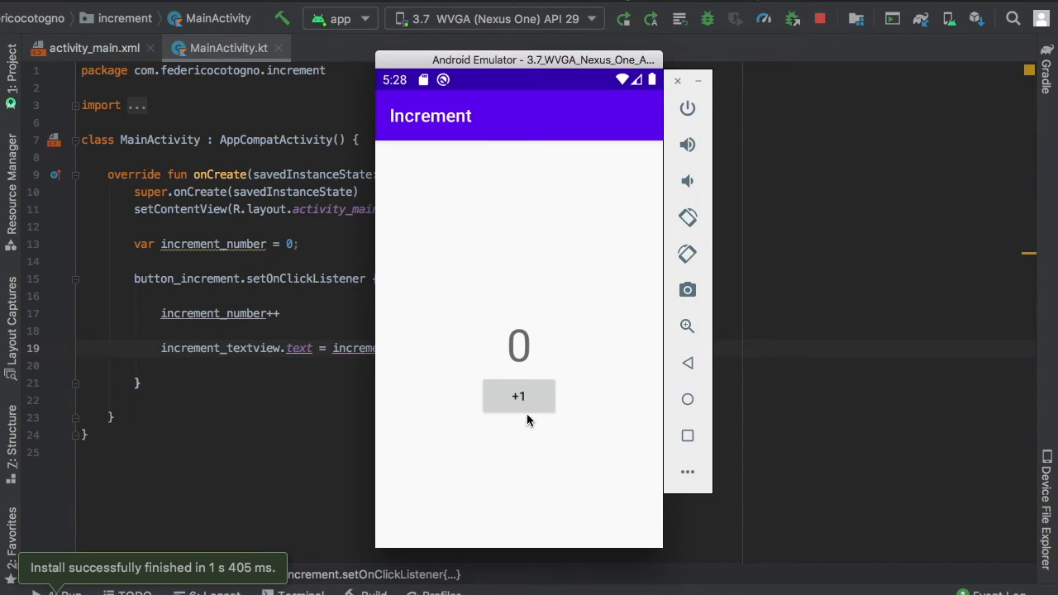
mouse_move(544, 342)
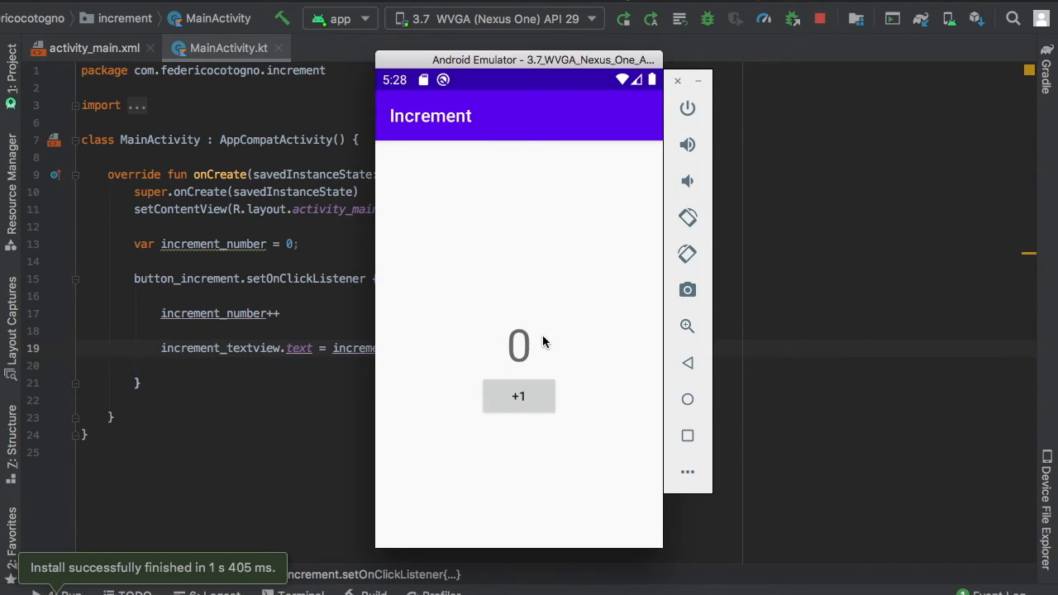
click(518, 395)
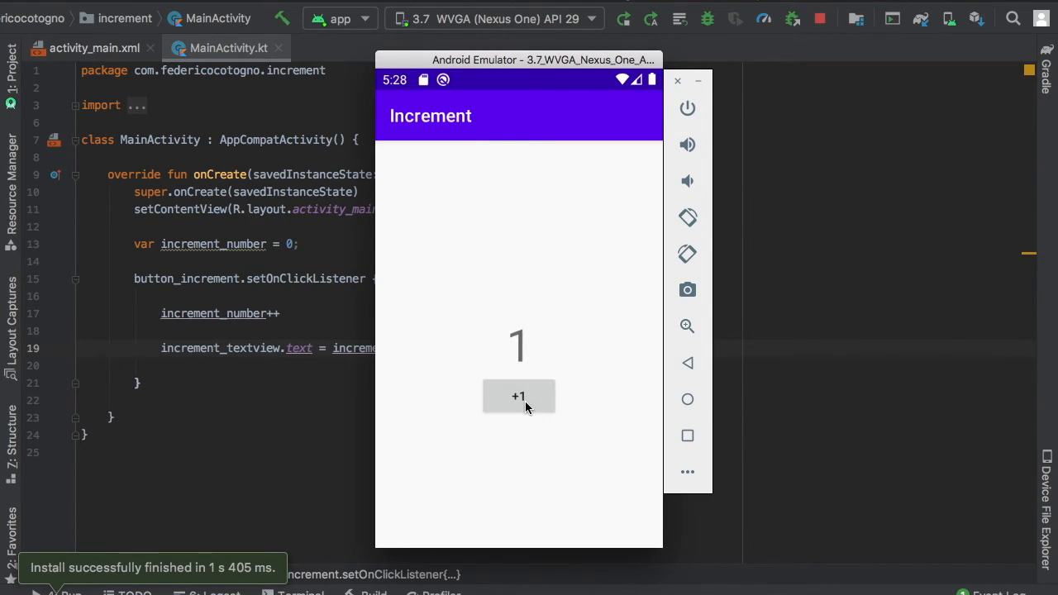
mouse_move(209, 337)
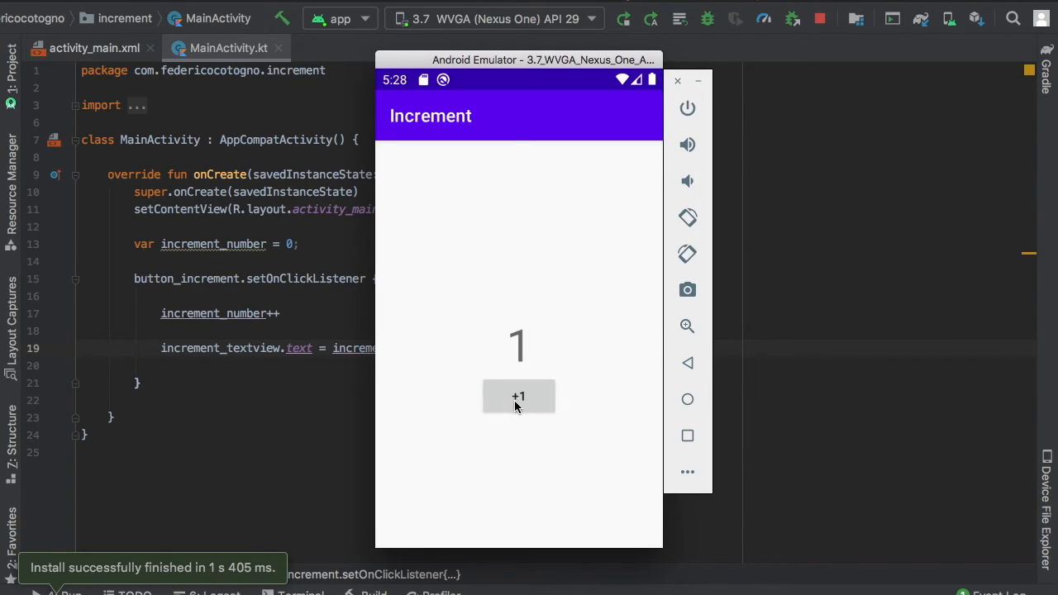
click(518, 397)
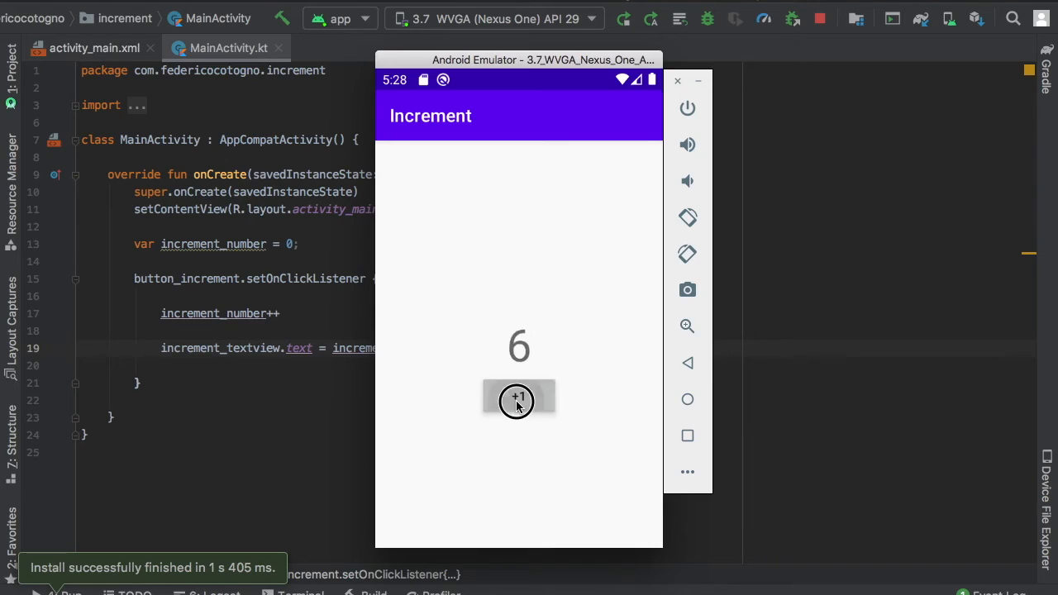
click(518, 399)
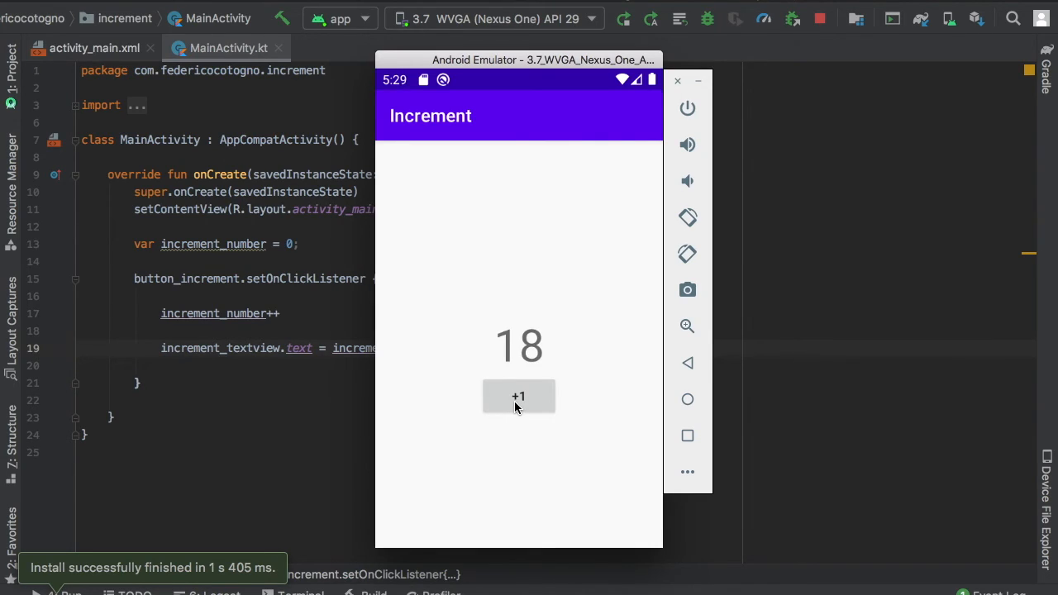
mouse_move(472, 240)
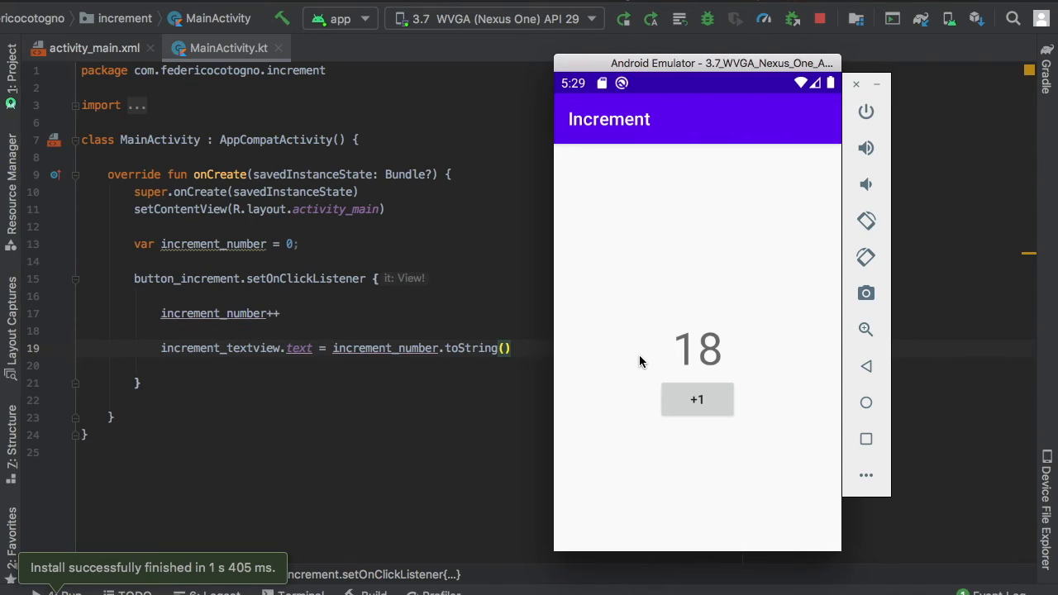
mouse_move(654, 352)
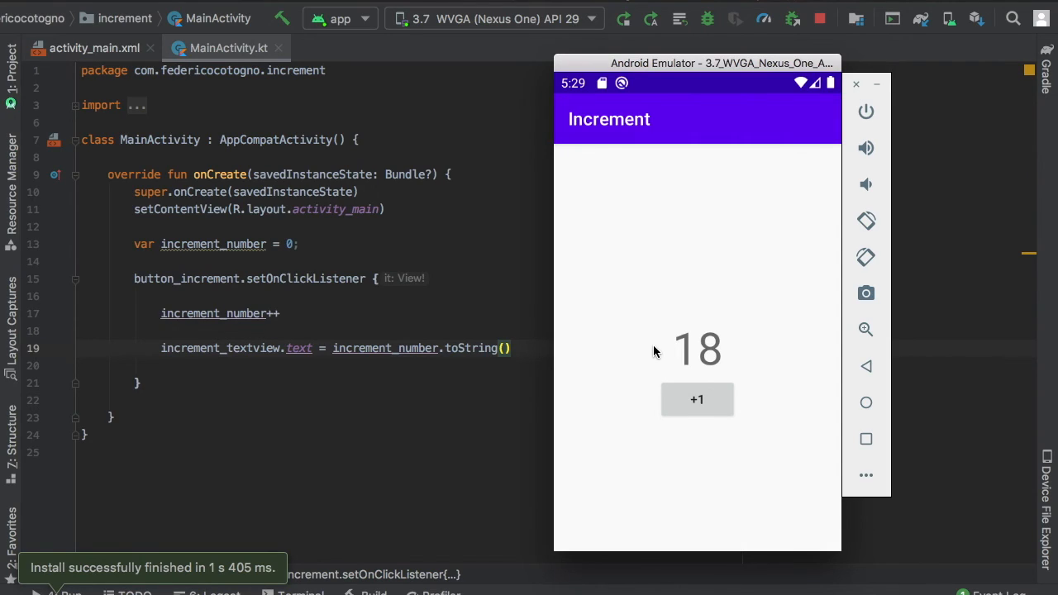
mouse_move(680, 345)
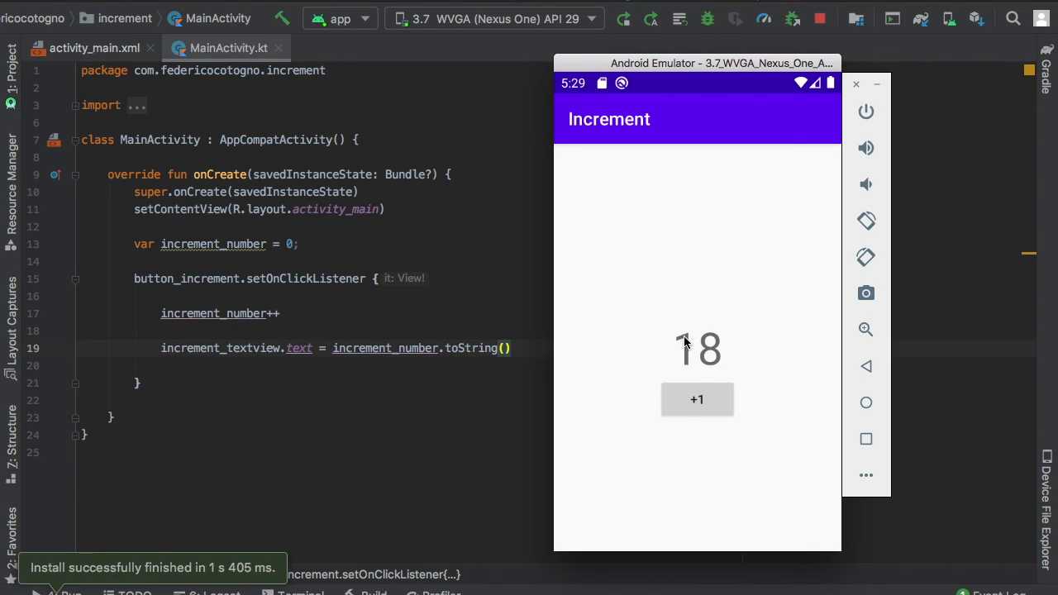
mouse_move(693, 342)
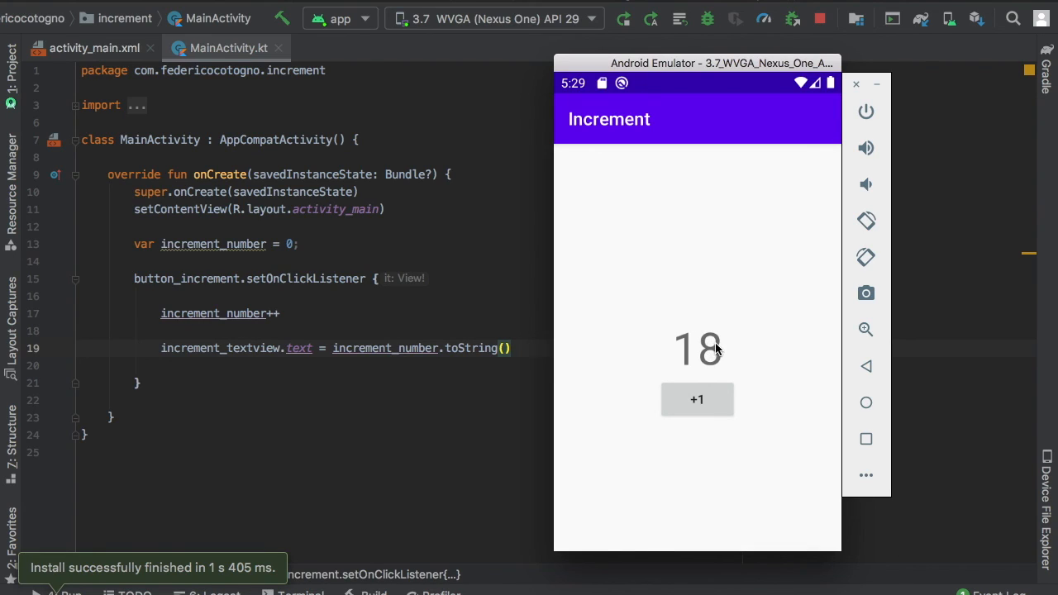
mouse_move(730, 356)
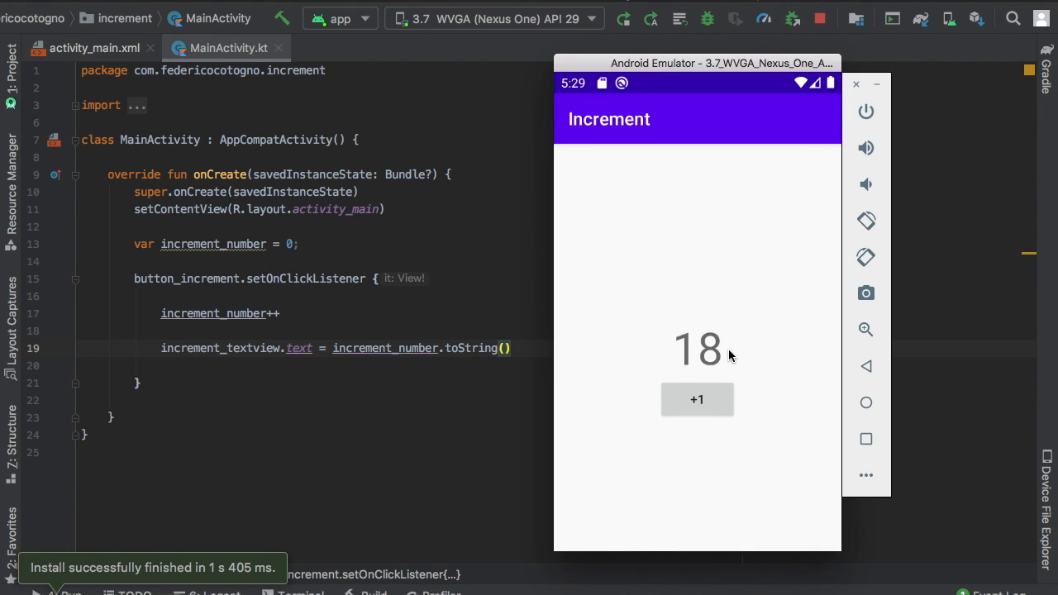